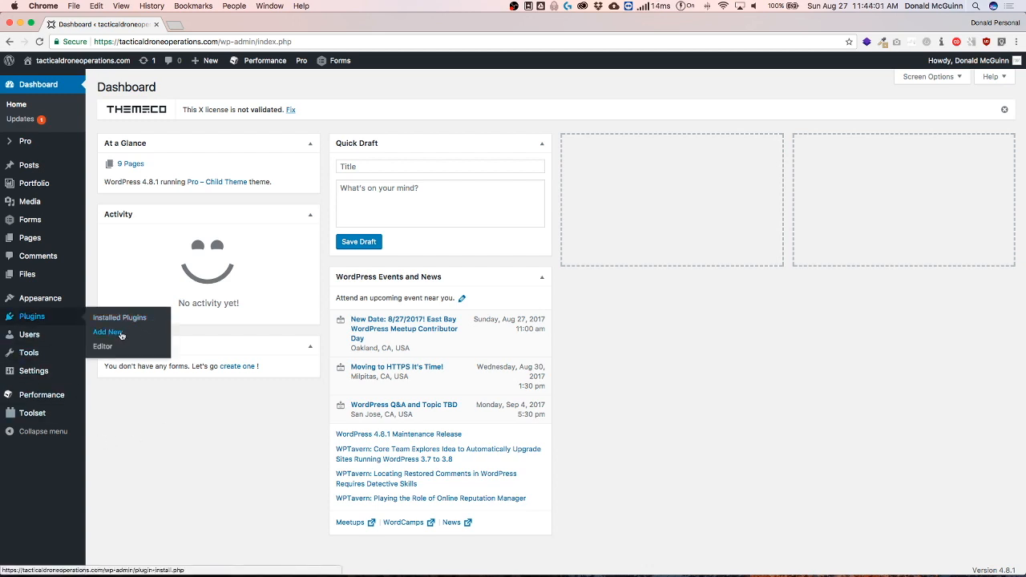
Step: Search the Add Plugins directory for 'global blocks'
click(107, 332)
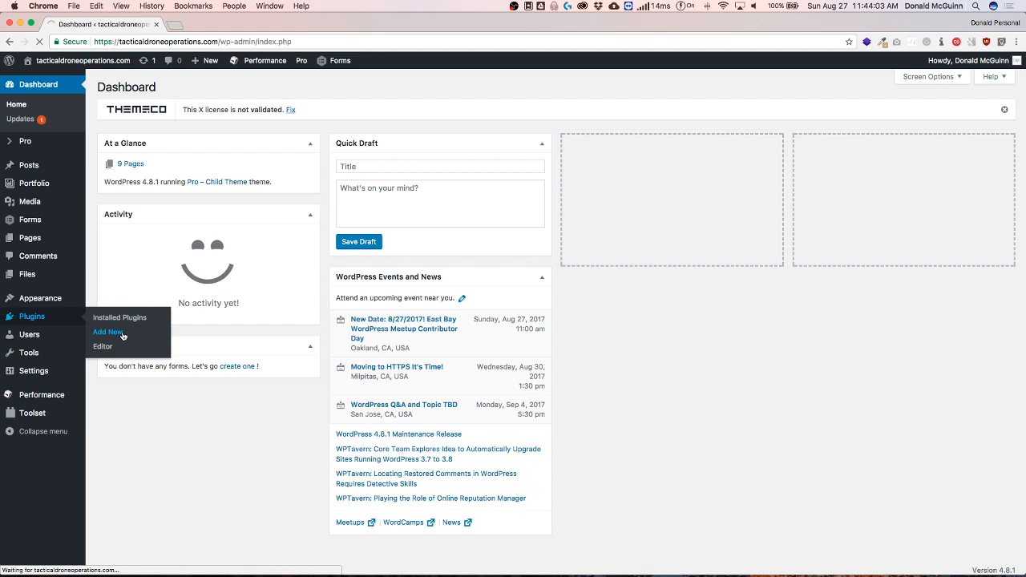
click(106, 332)
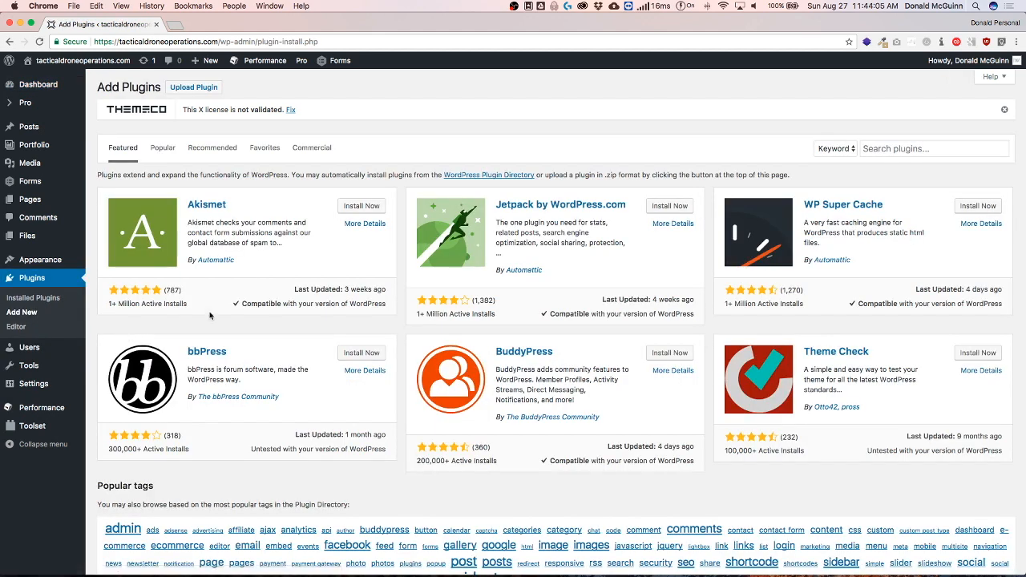
click(934, 148)
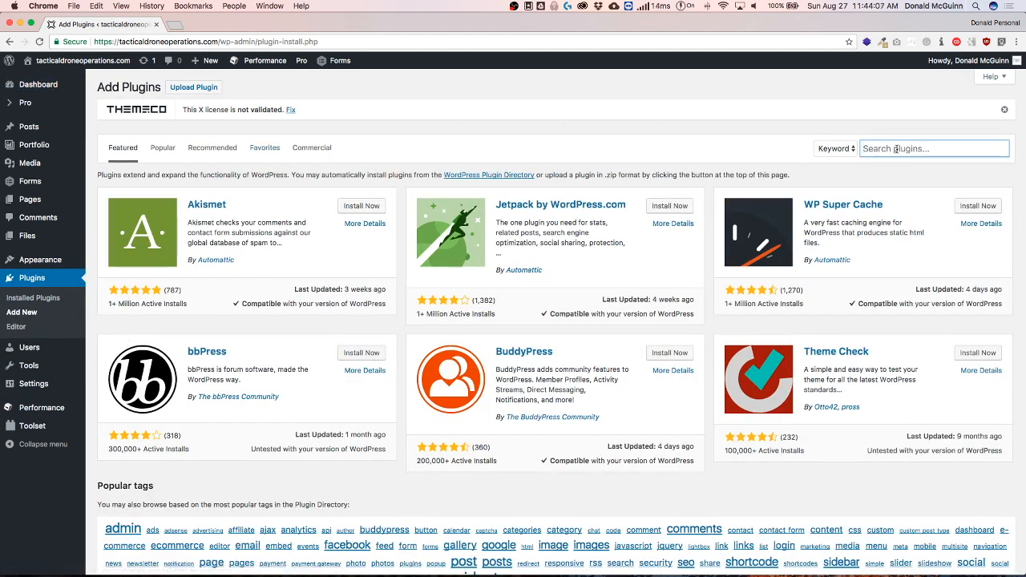
text(global)
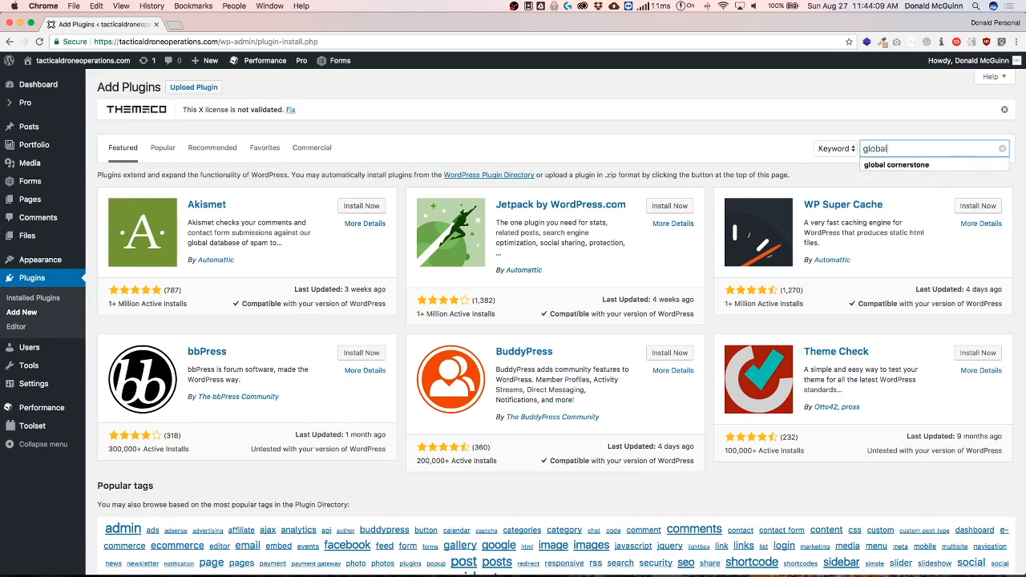
text(blocks)
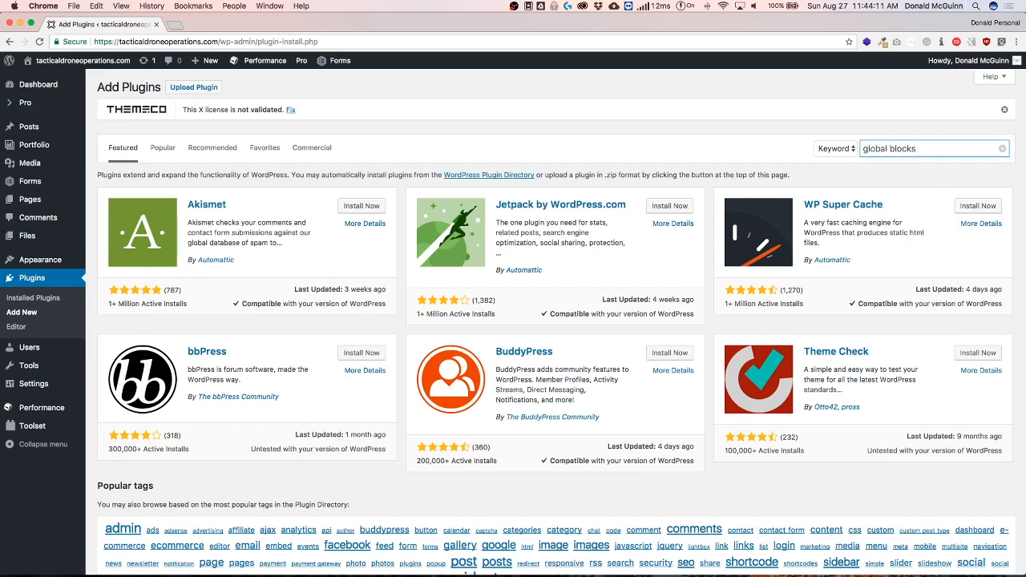
key(Return)
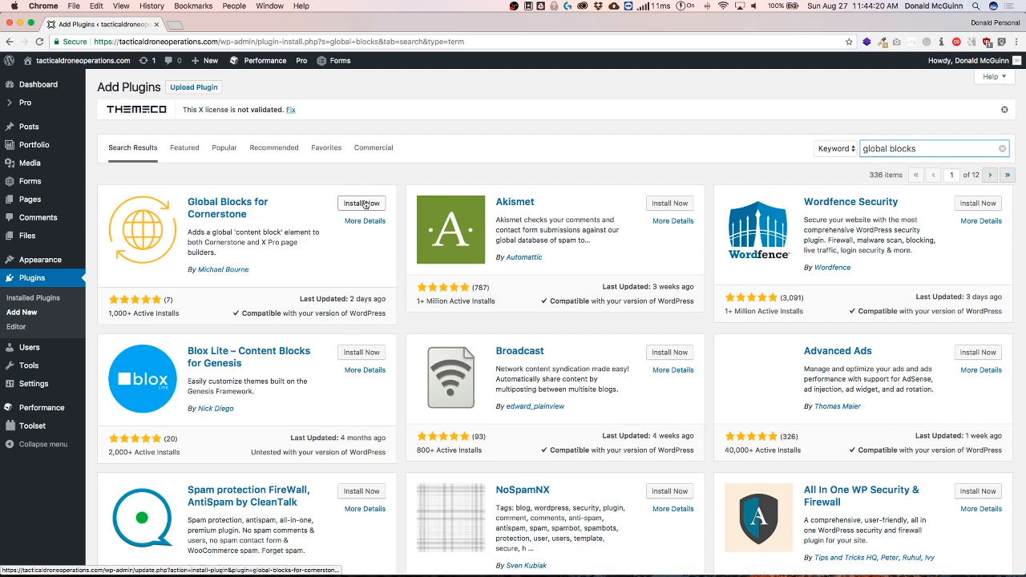
Step: Install and activate the Global Blocks for Cornerstone plugin
click(361, 202)
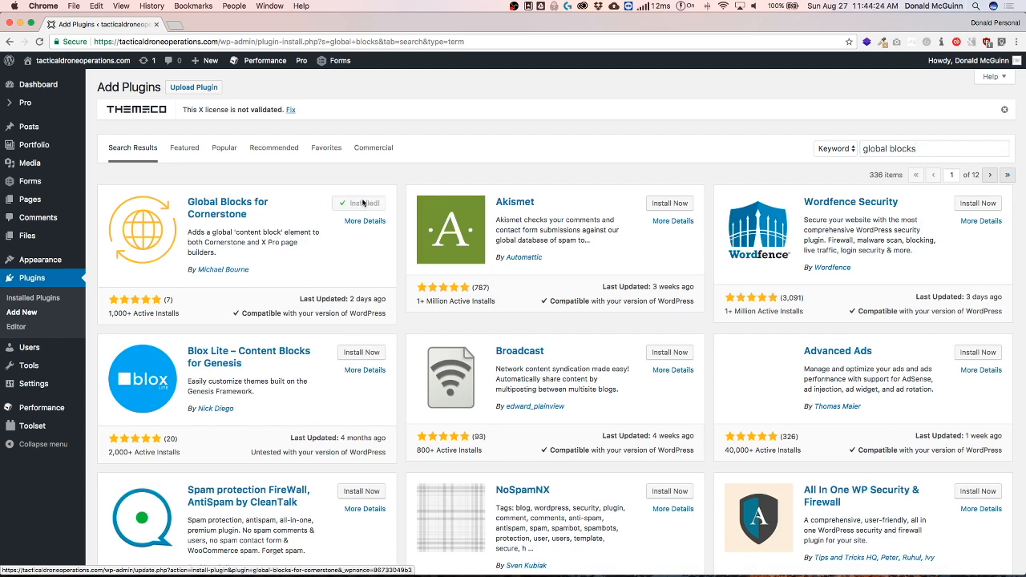
click(359, 202)
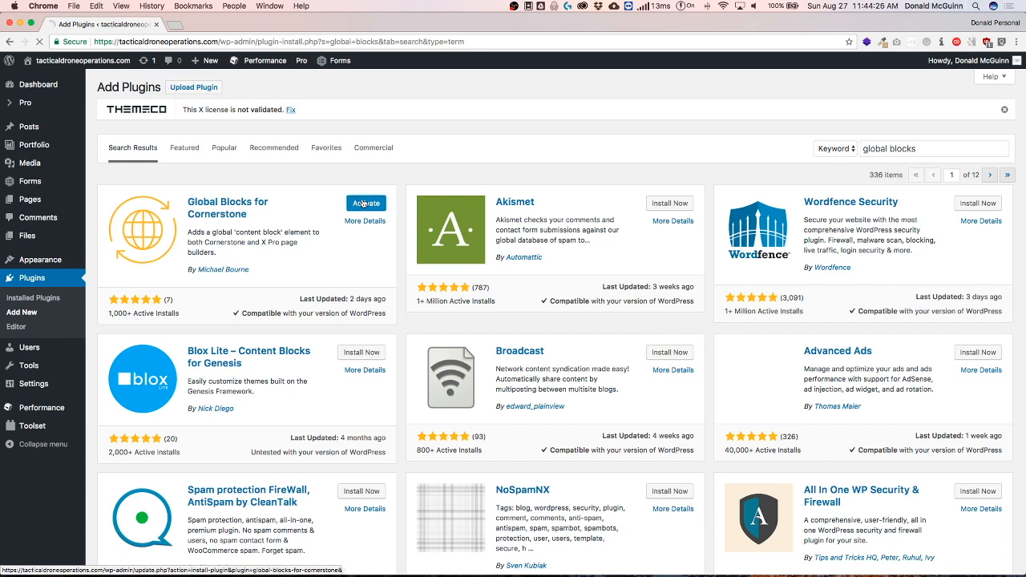
click(366, 202)
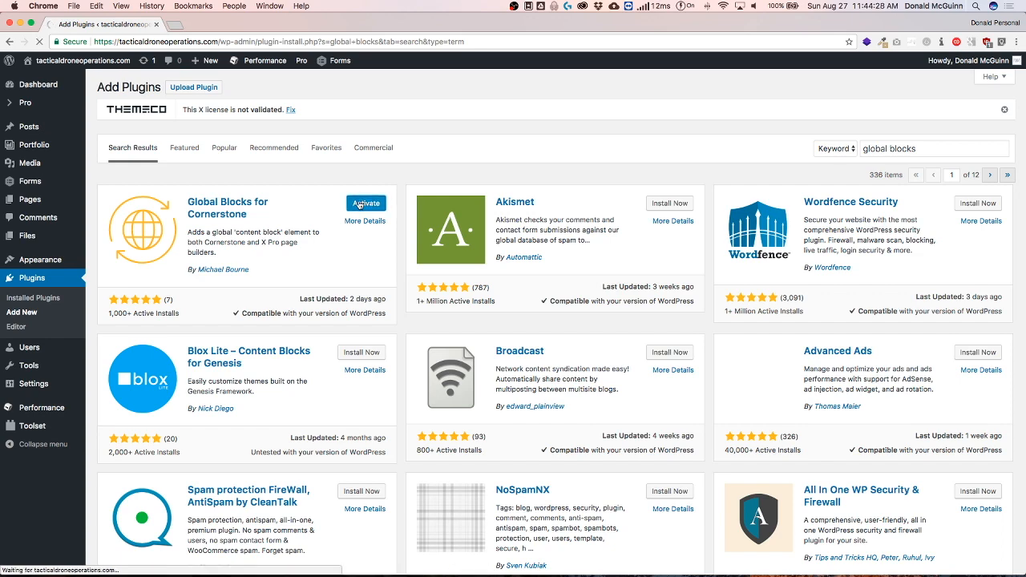
click(366, 202)
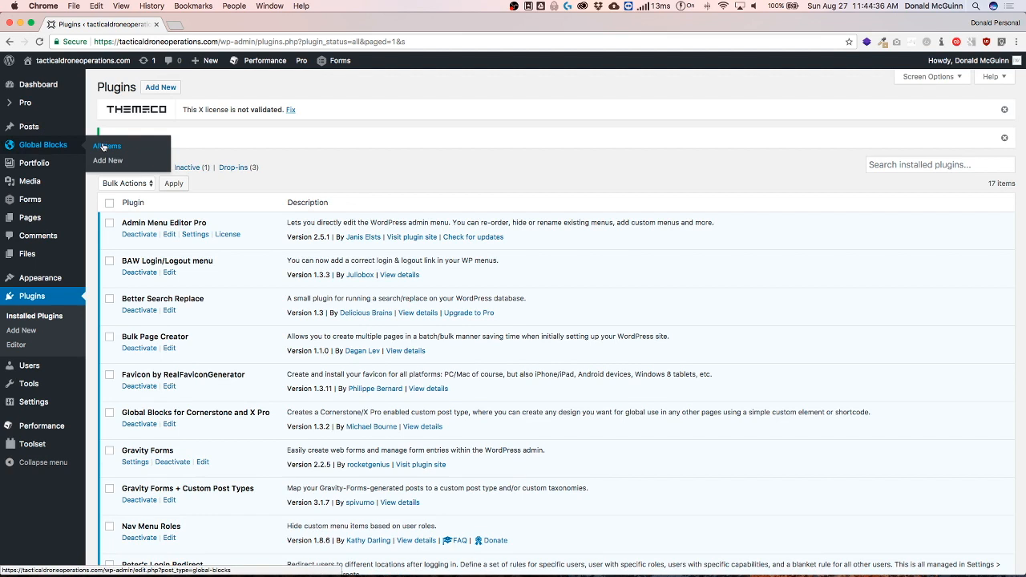
Step: Start a new item from the Global Blocks All Items list
click(106, 146)
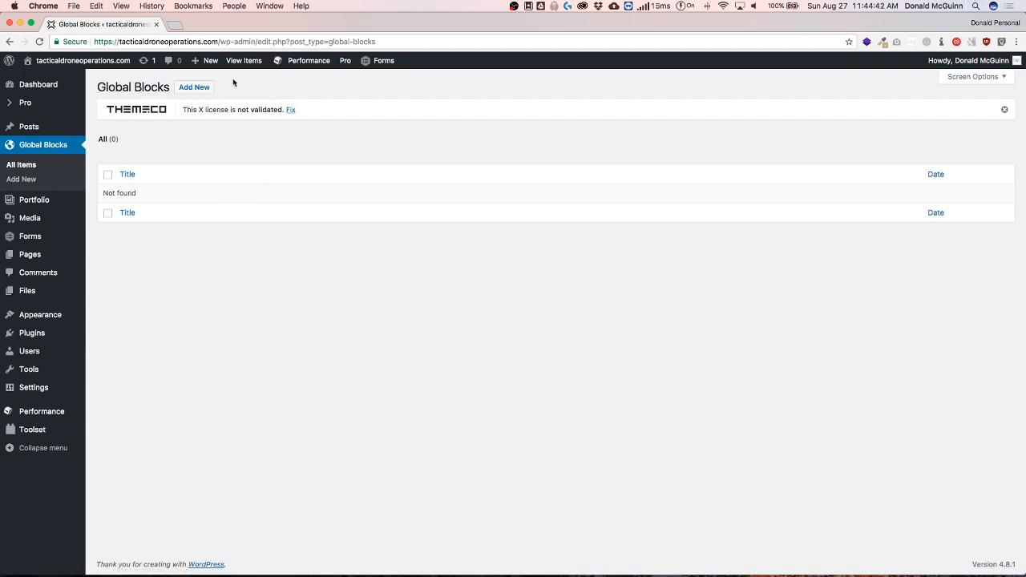
click(194, 86)
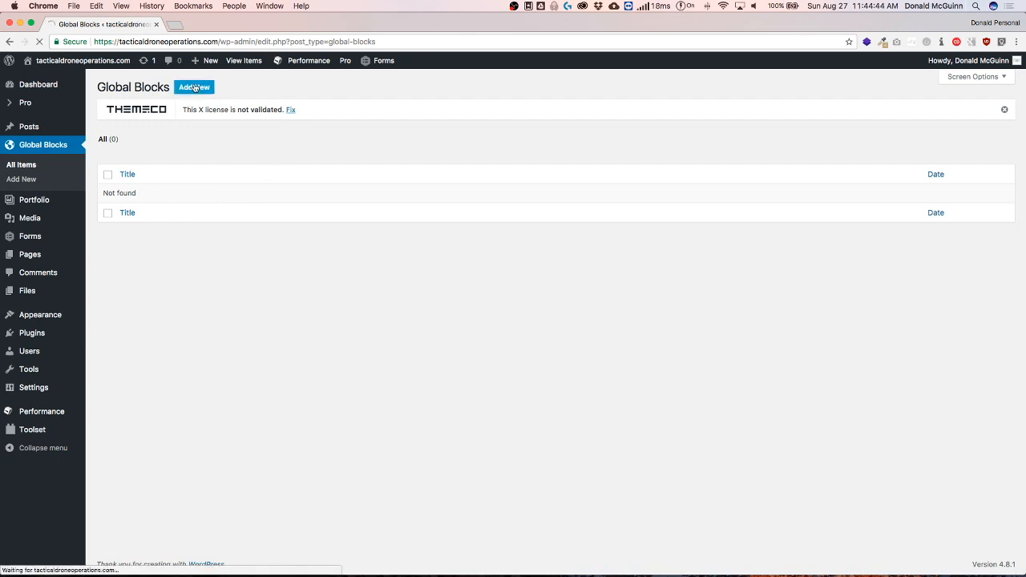
click(194, 87)
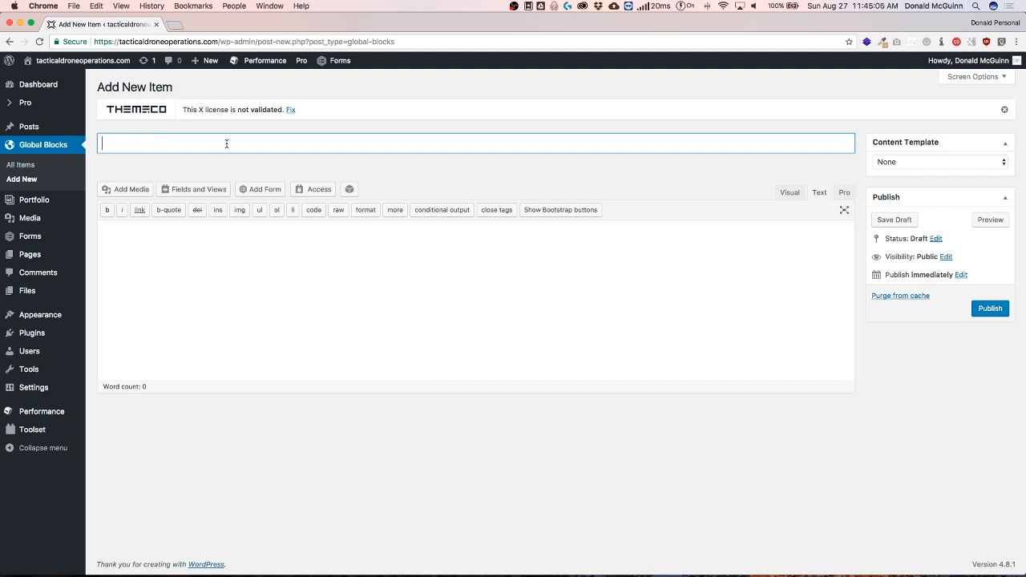
Step: Title the global block 'Contact Us Button' and publish it
text(Contact Us Bu)
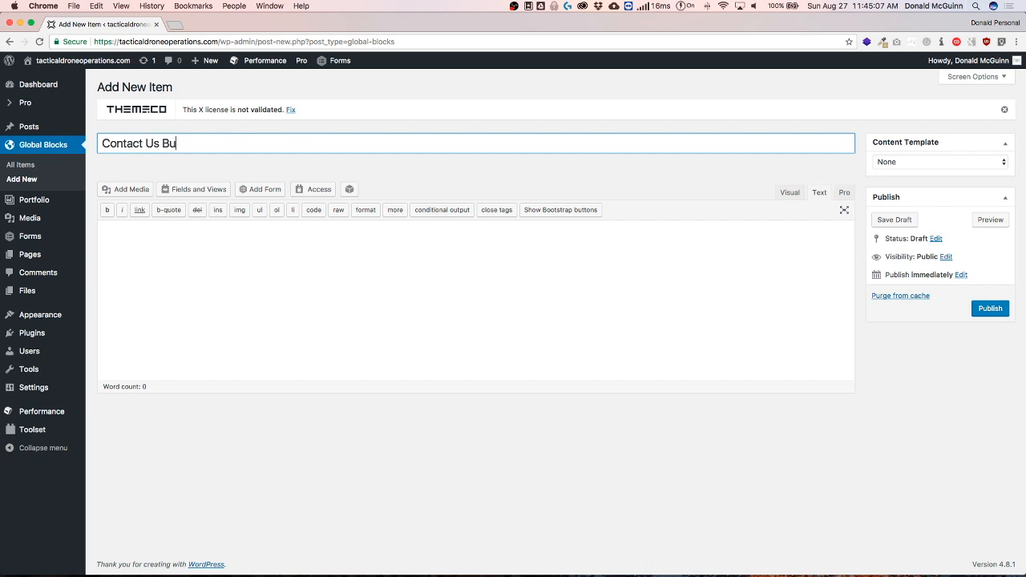
text(tton)
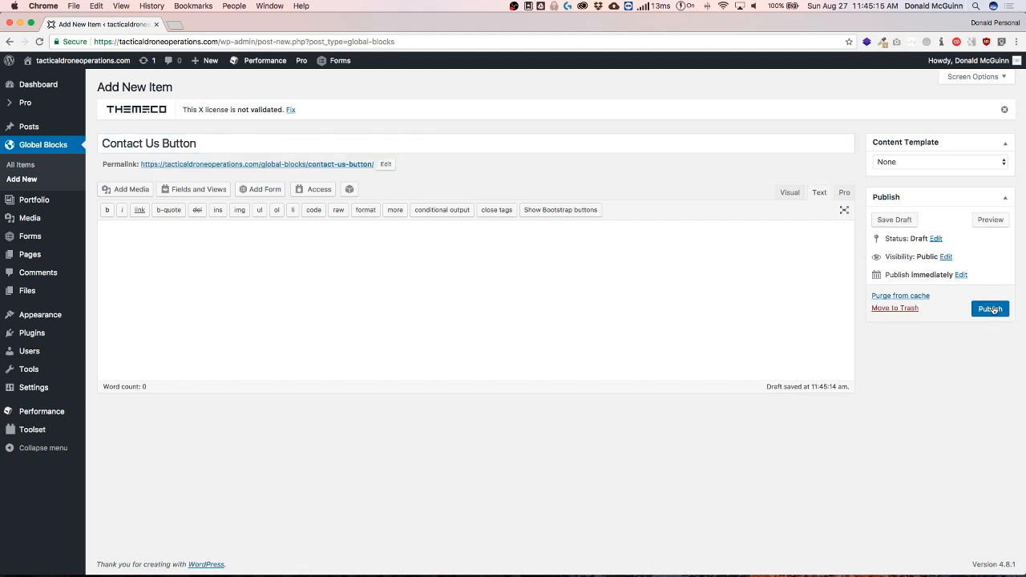
click(991, 308)
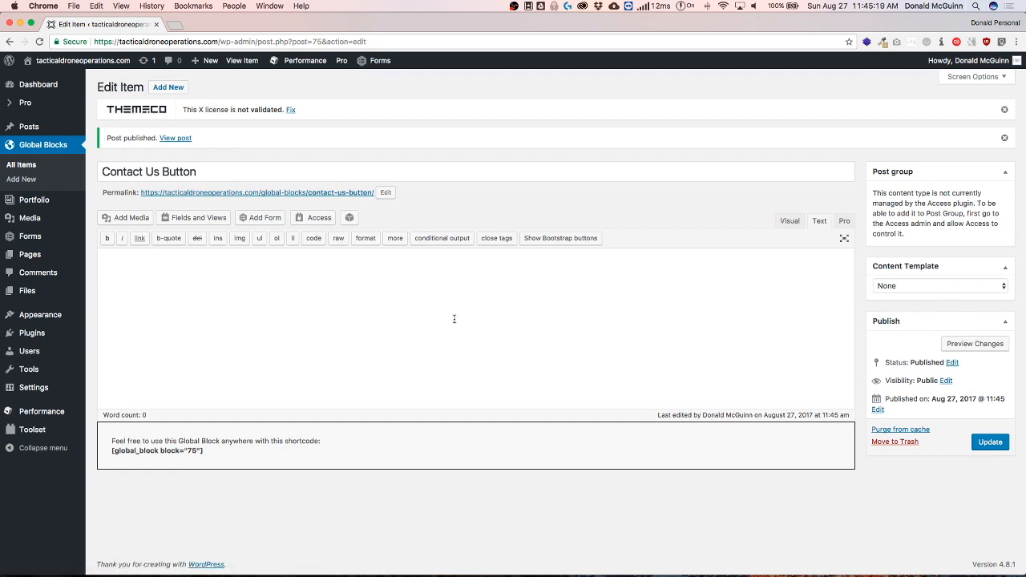
mouse_move(211, 456)
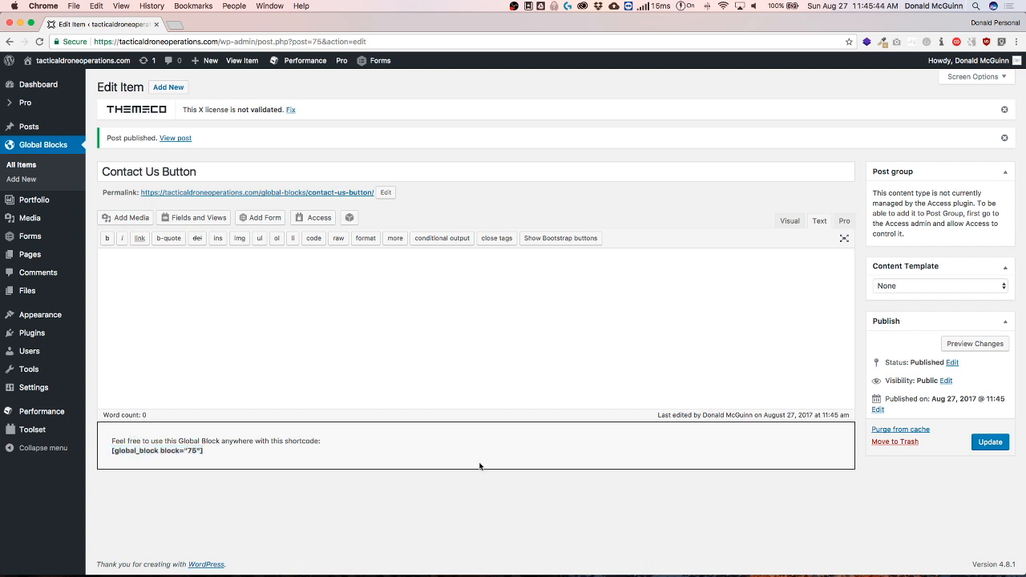
mouse_move(640, 300)
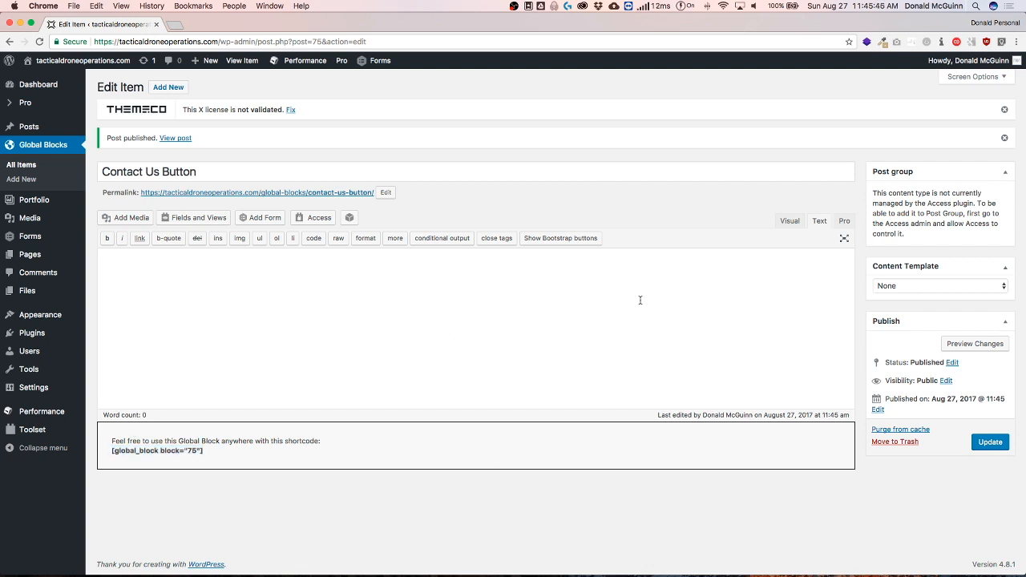
Step: Edit the block with the Pro Cornerstone builder and add a first empty section
click(843, 222)
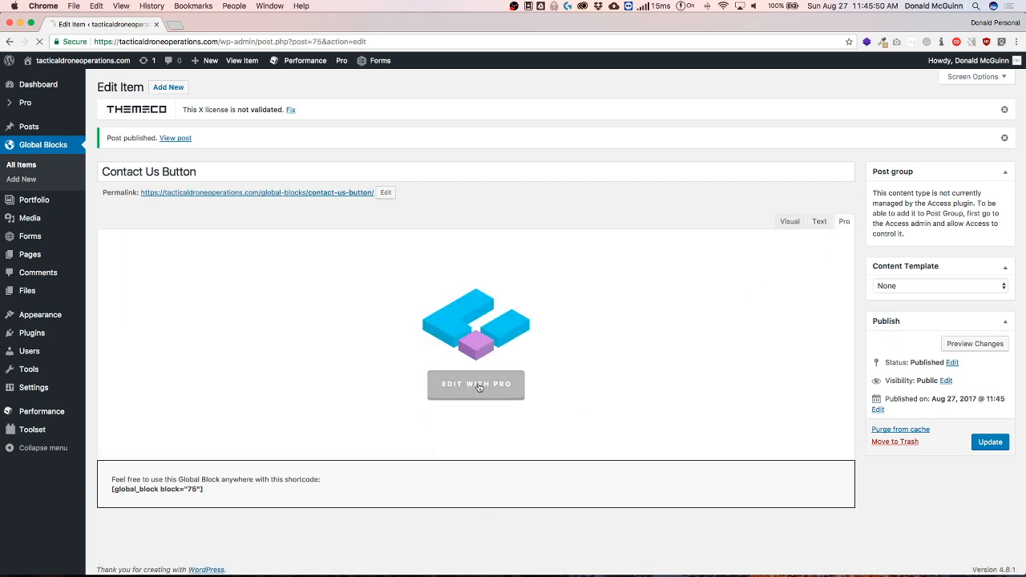
click(477, 385)
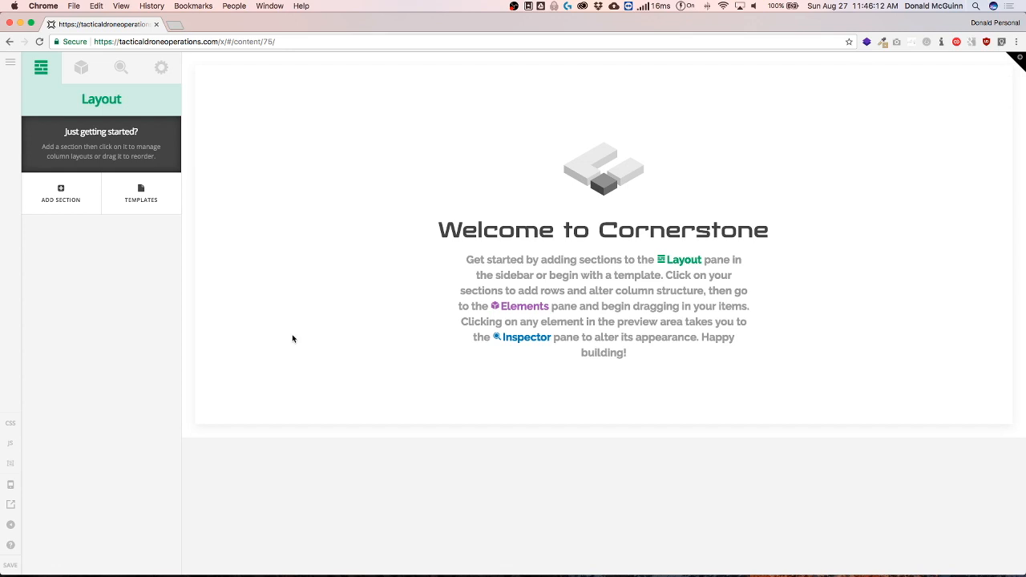
mouse_move(234, 305)
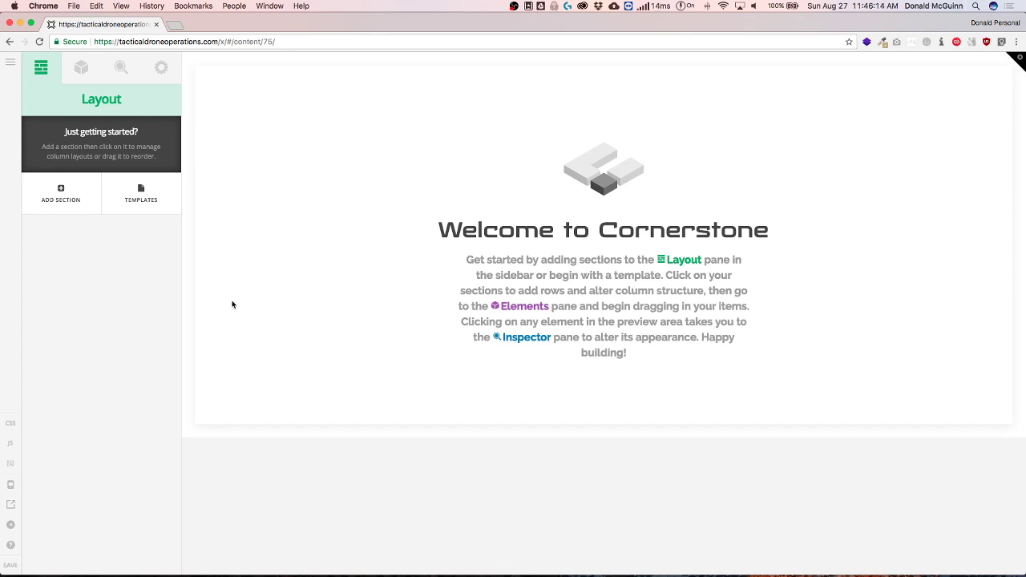
click(61, 192)
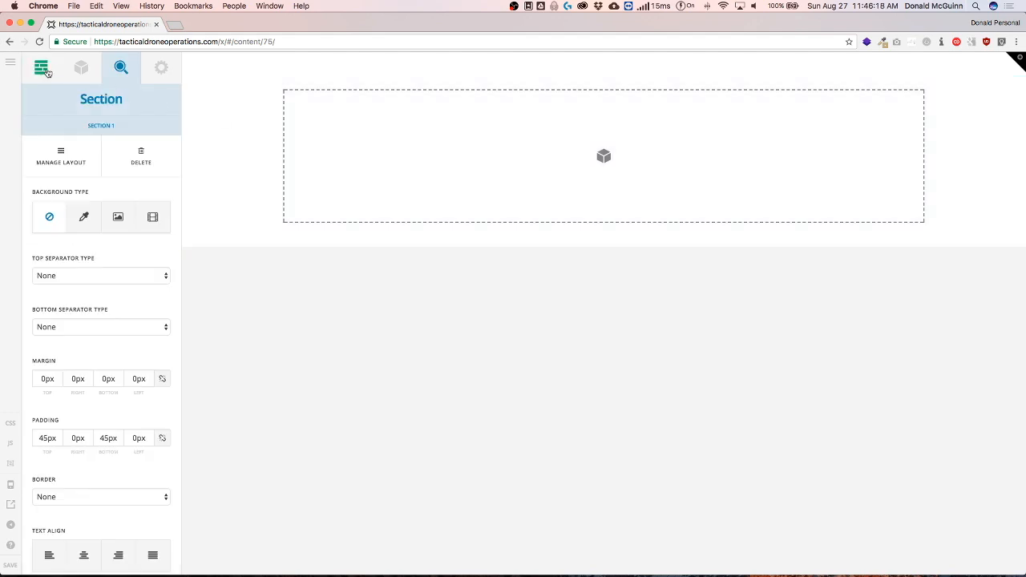
Step: Add a Button linking to /contact-us with class center-list and style min-width: 300px;
click(80, 68)
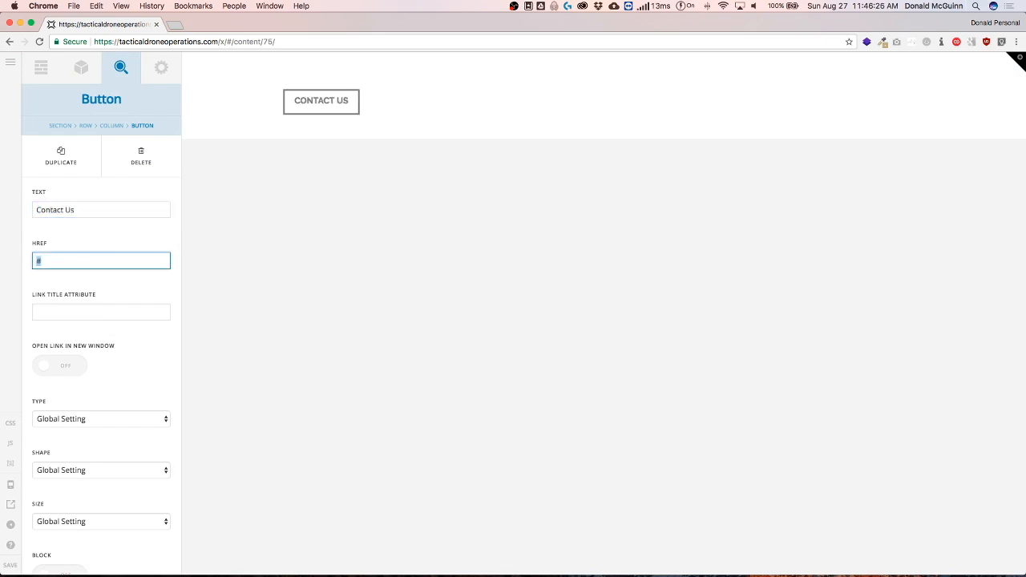
text(/contact-us)
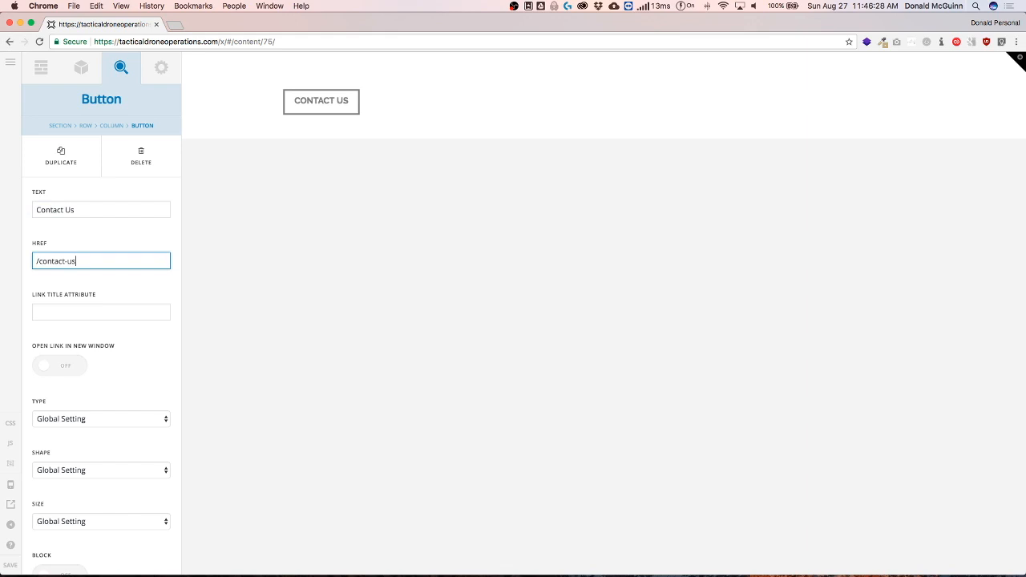
scroll(down, 3)
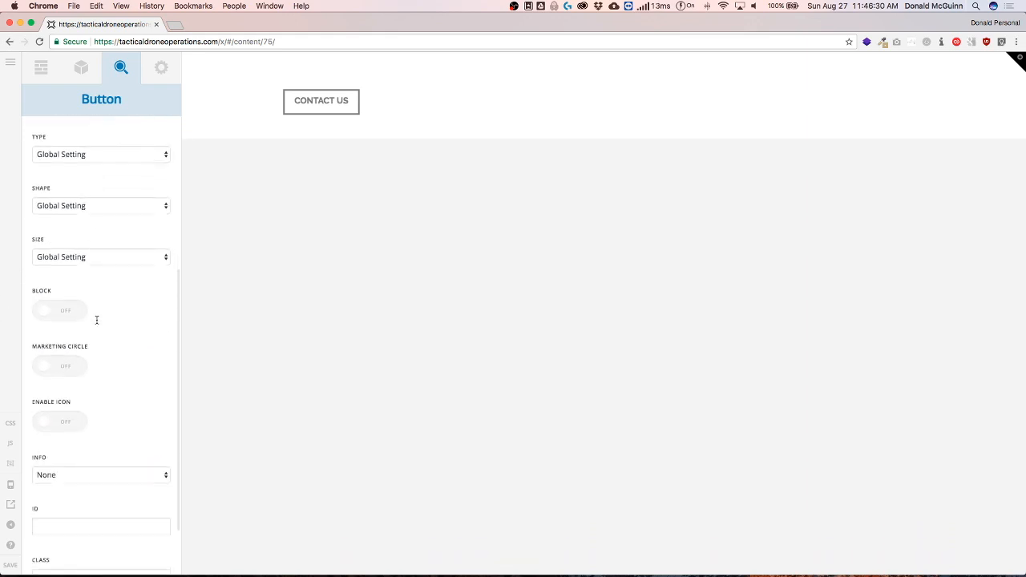
text(center-list)
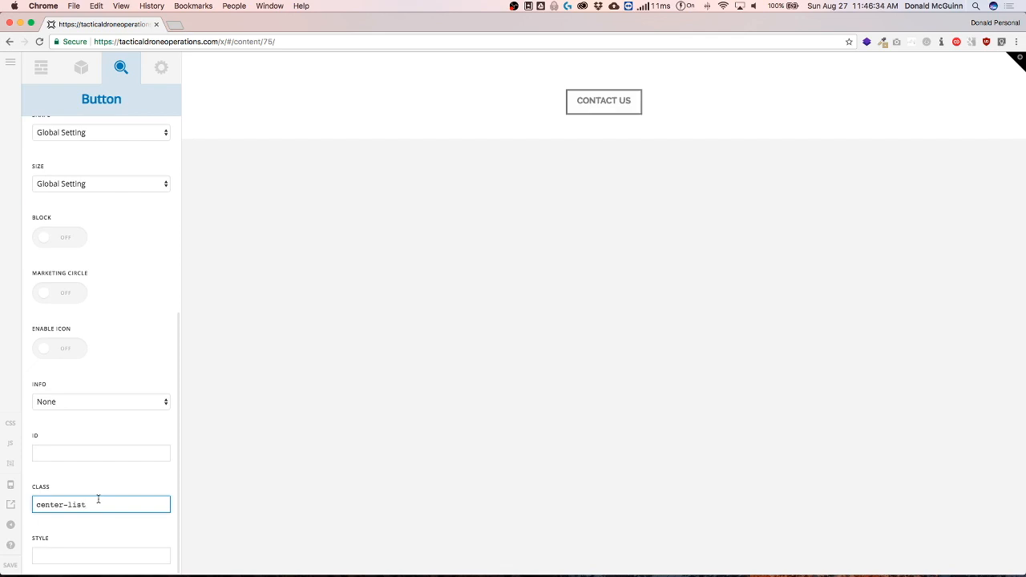
text(min-width:)
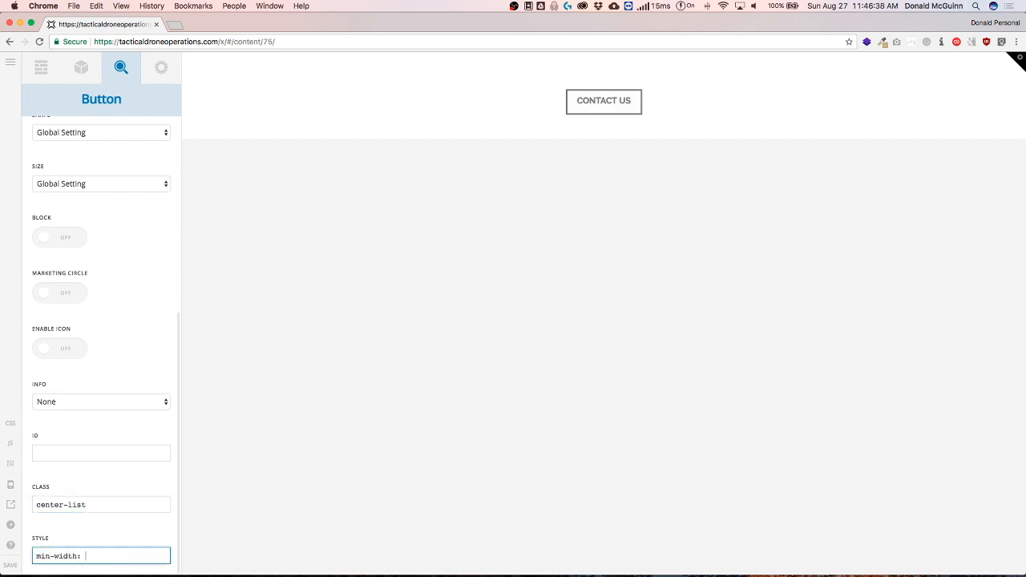
text(300px;)
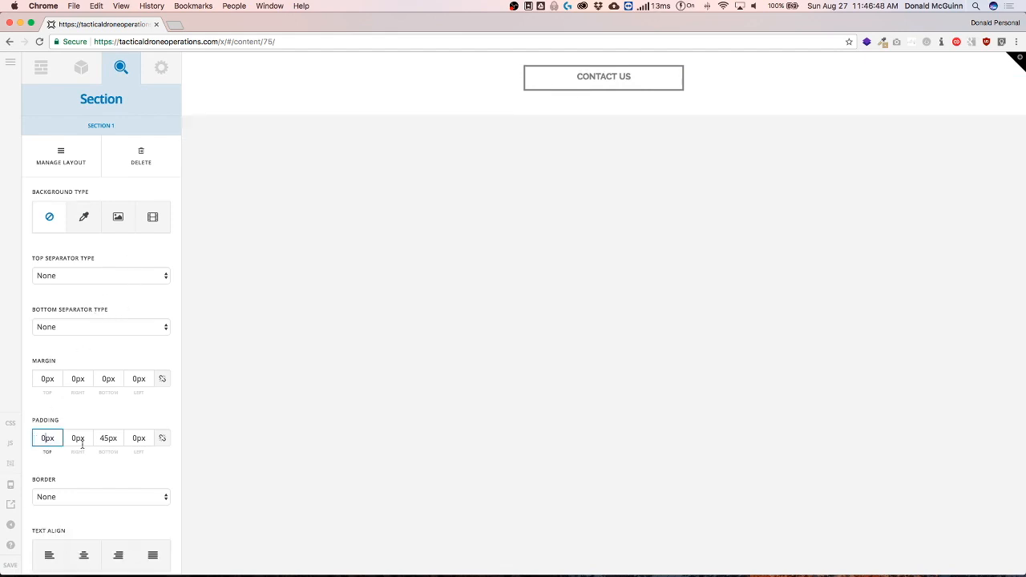
Step: Set Section 1's bottom padding to 0px and inspect Row 1
click(109, 438)
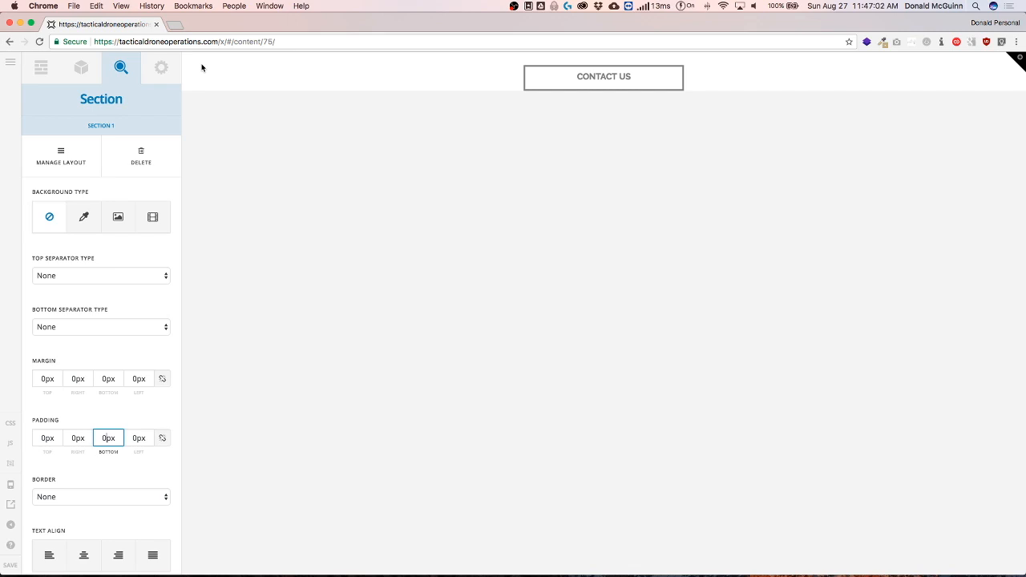
mouse_move(195, 68)
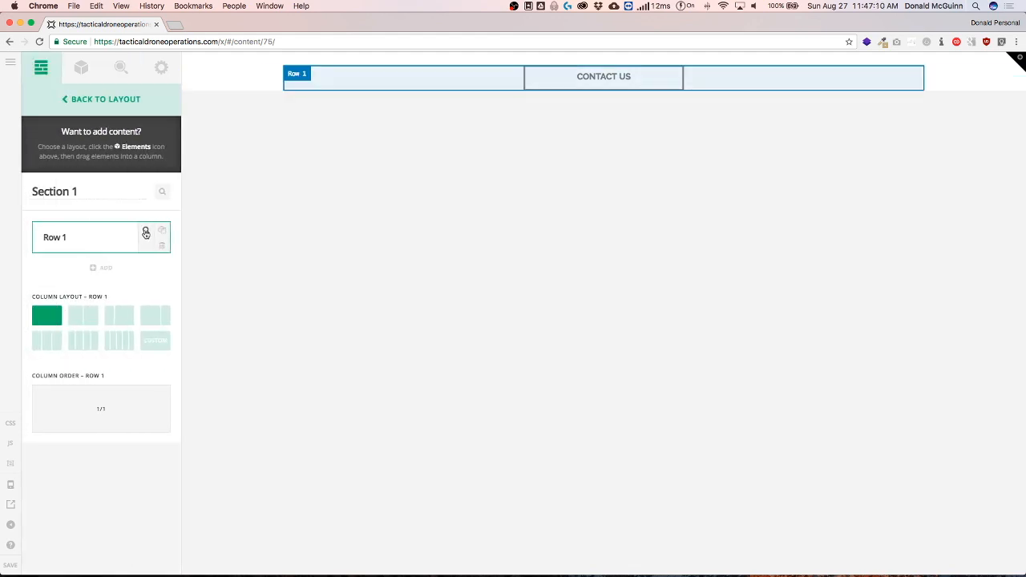
click(146, 231)
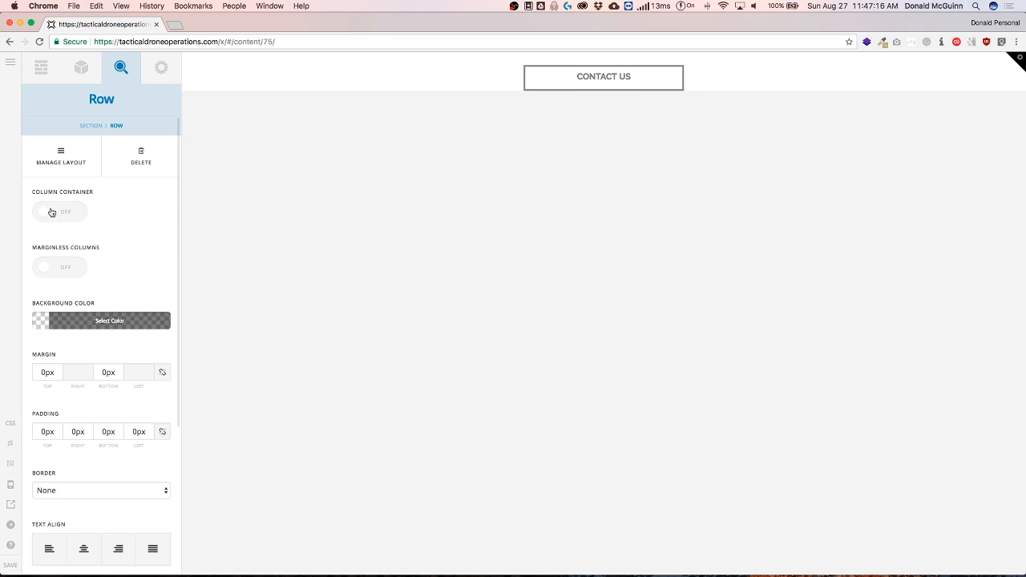
mouse_move(482, 98)
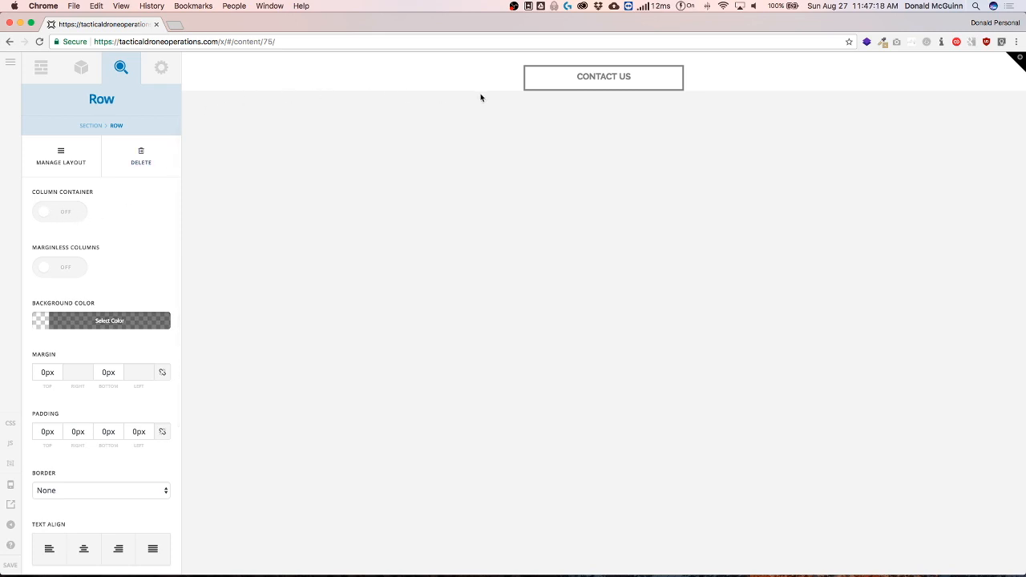
click(80, 67)
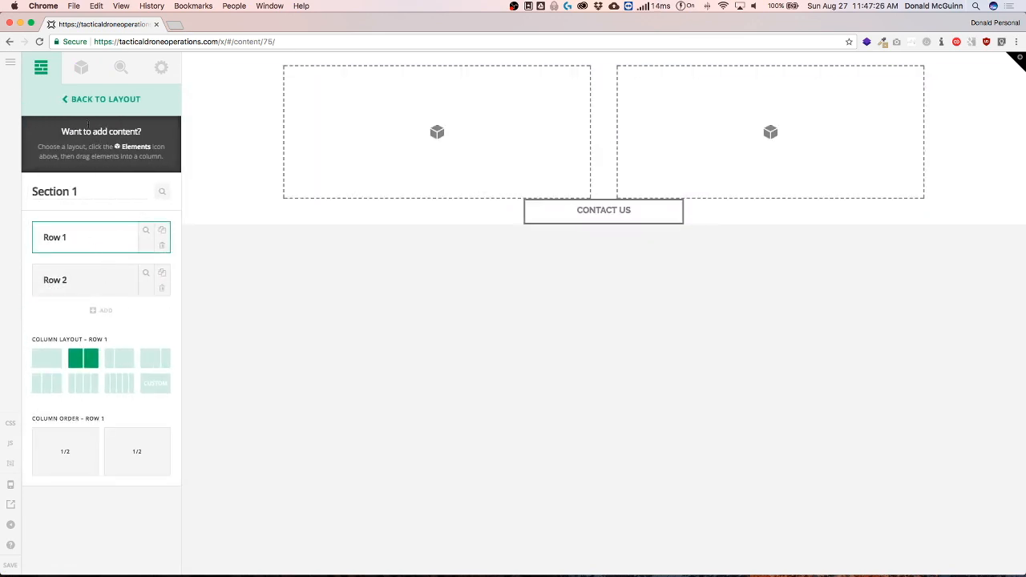
click(80, 67)
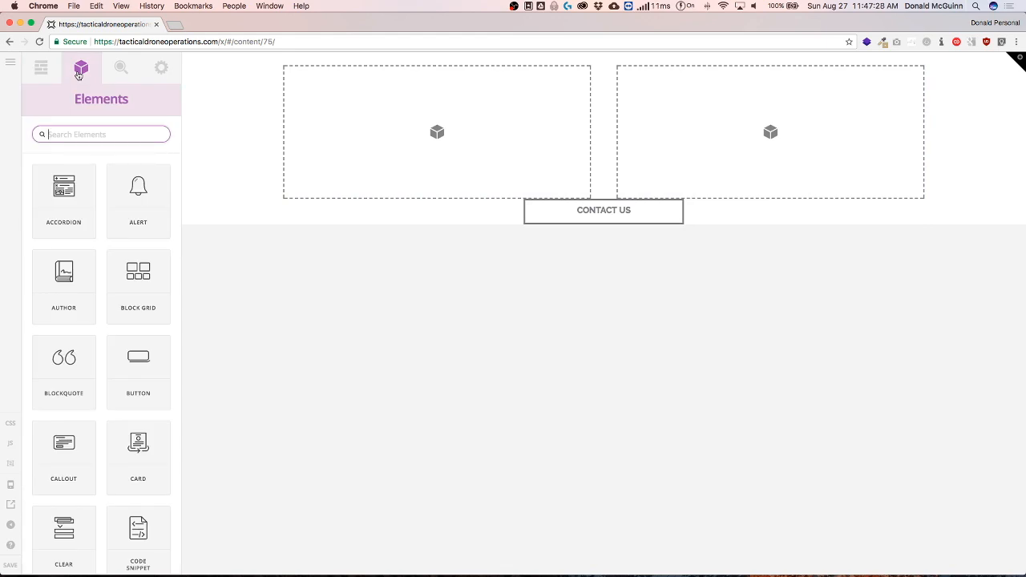
text(icon)
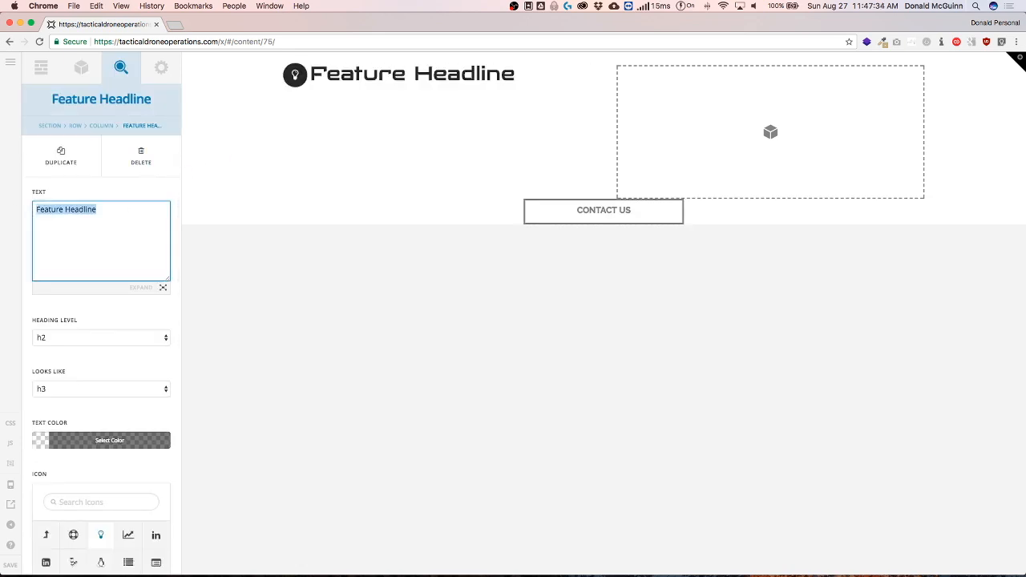
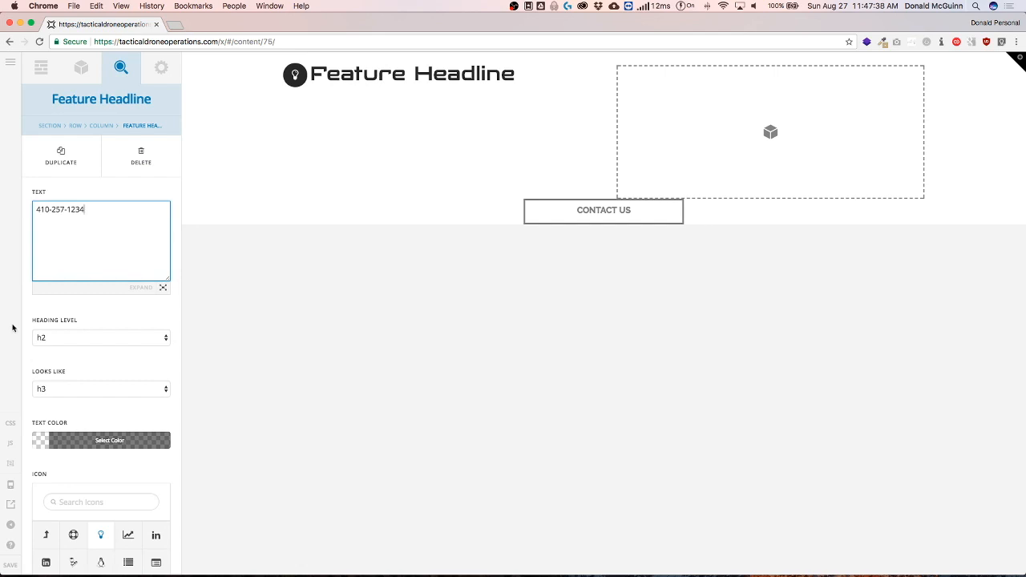
Step: Make the headline an h5 with a phone icon, centre it, and copy it to the right column
click(101, 389)
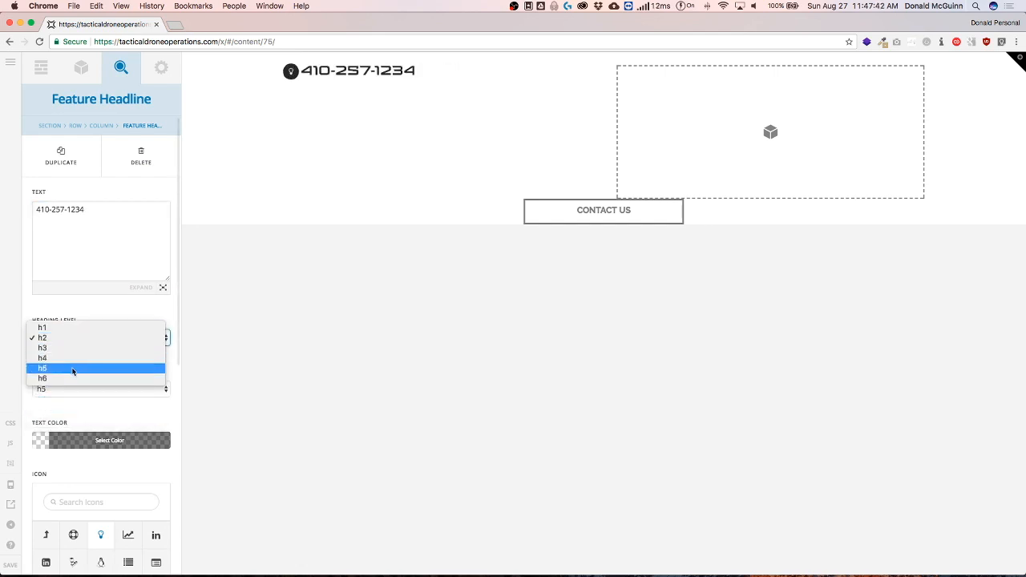
click(41, 367)
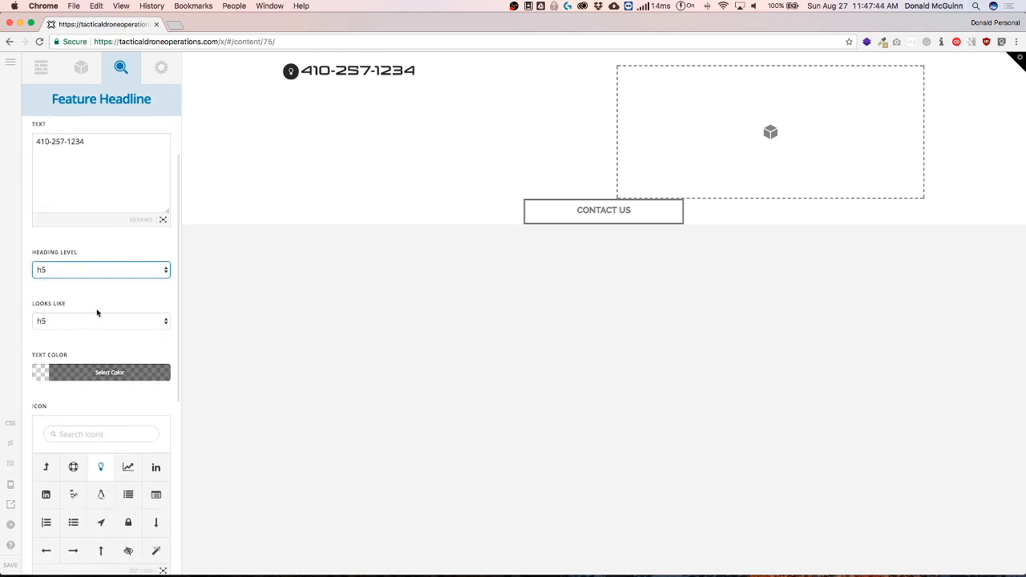
scroll(down, 3)
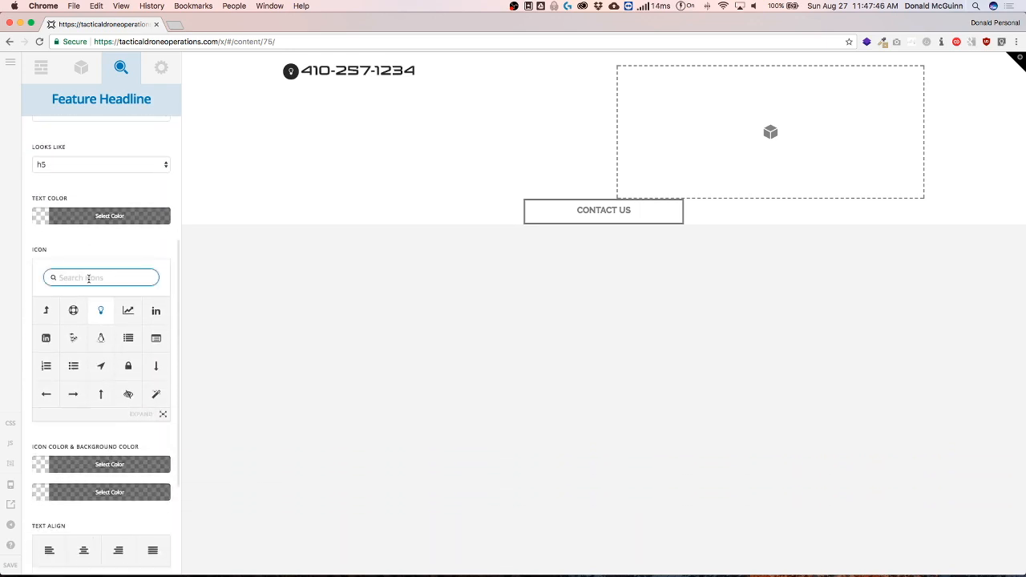
text(phone)
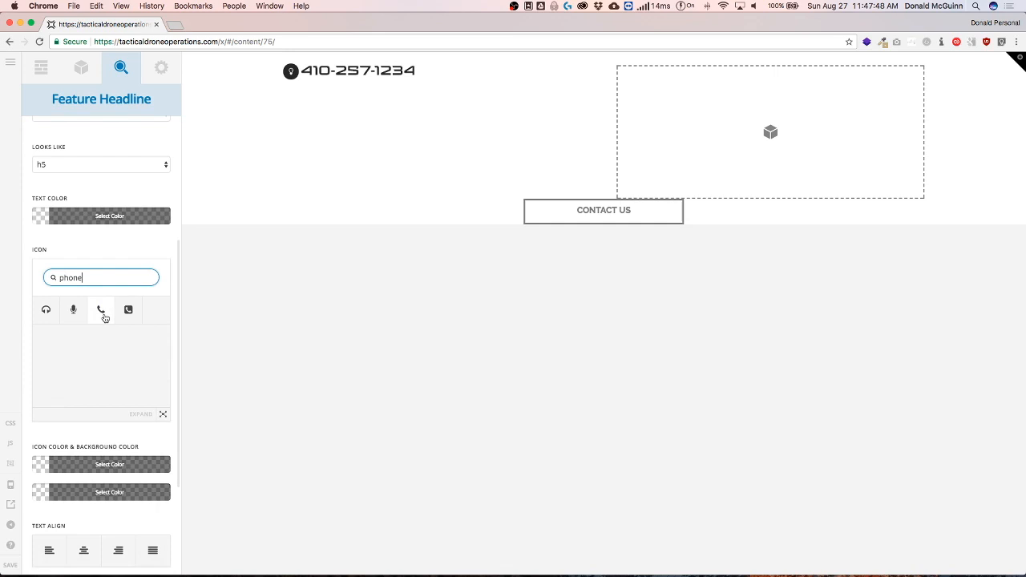
click(101, 312)
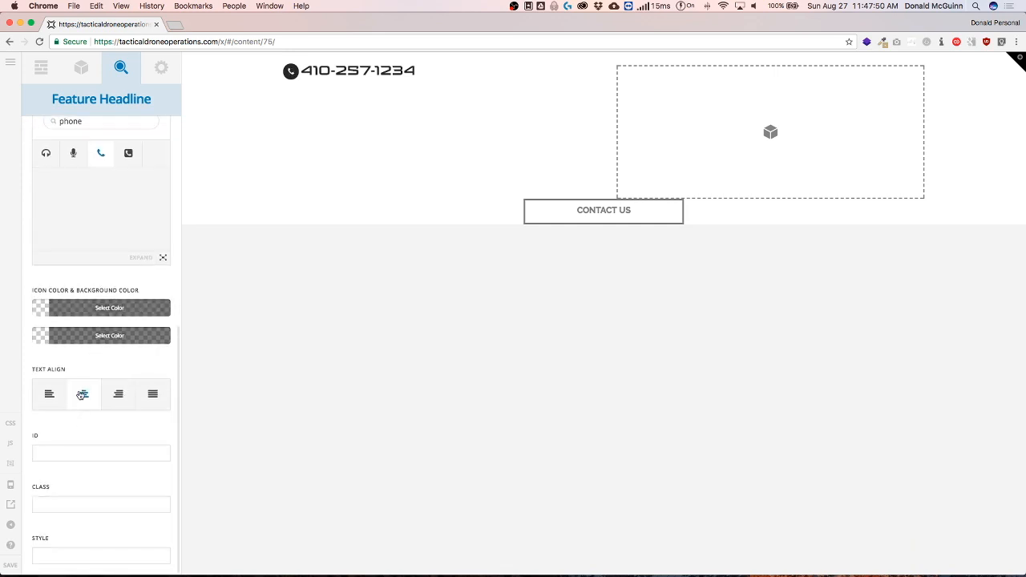
click(83, 394)
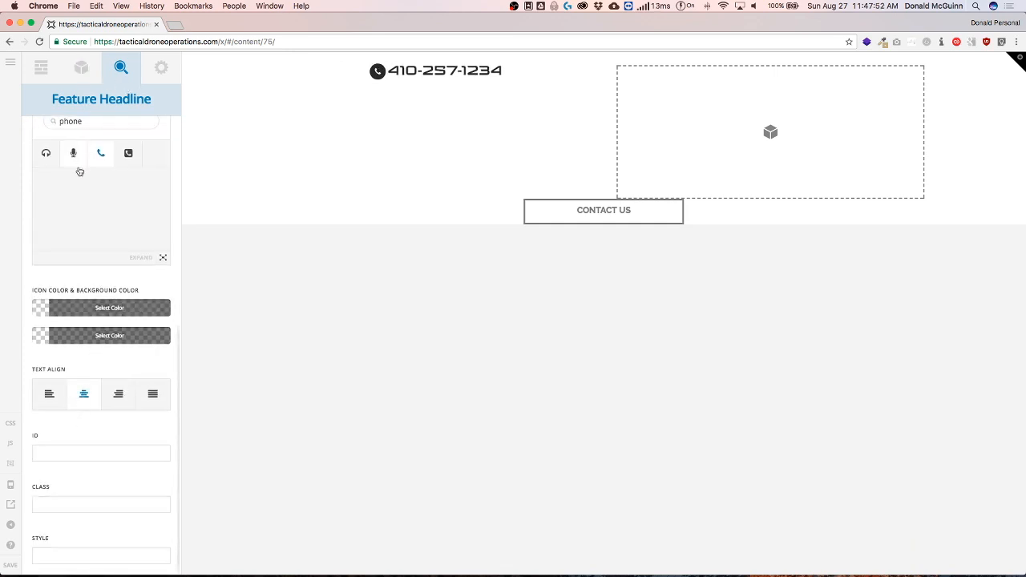
click(436, 70)
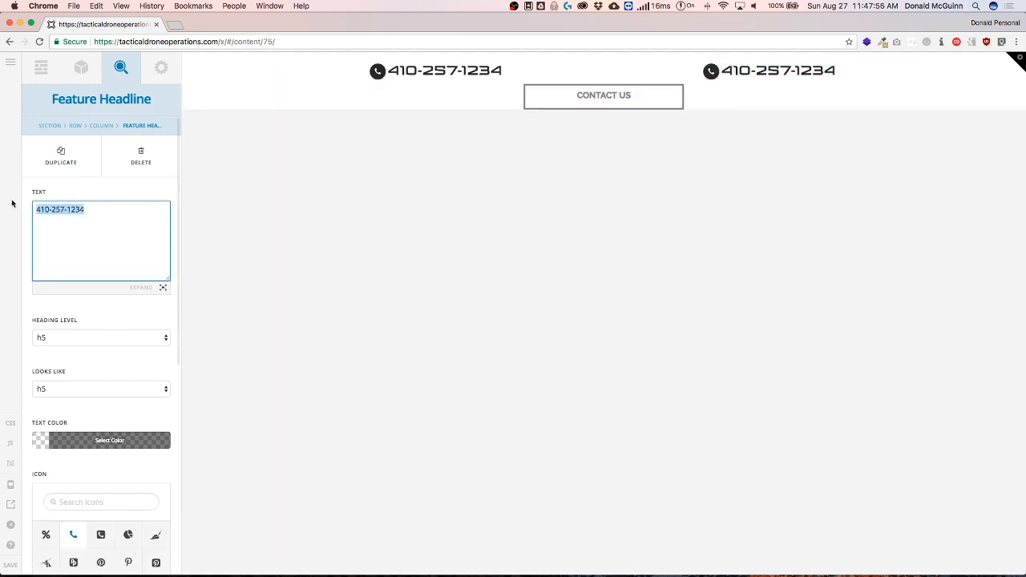
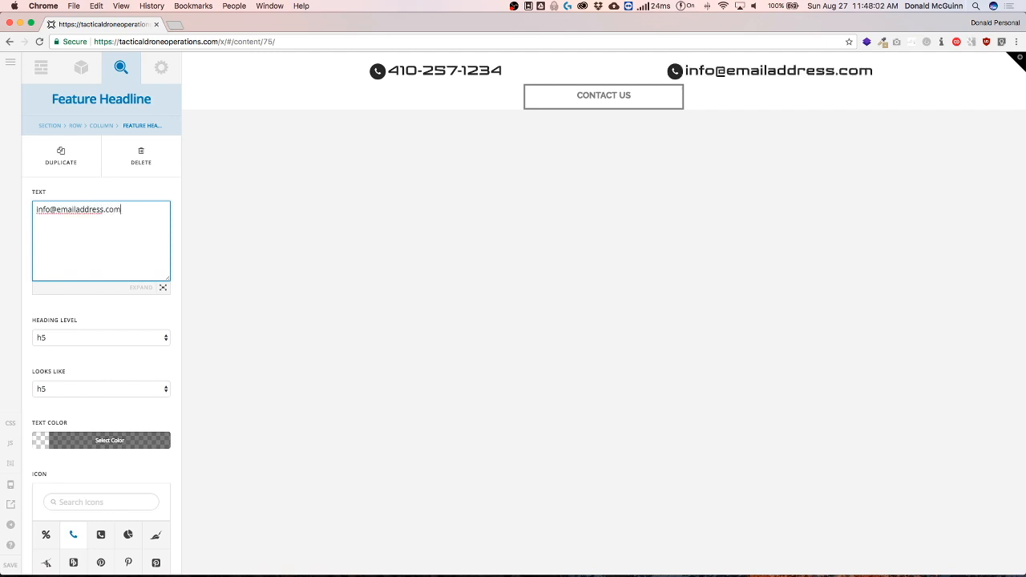
scroll(down, 3)
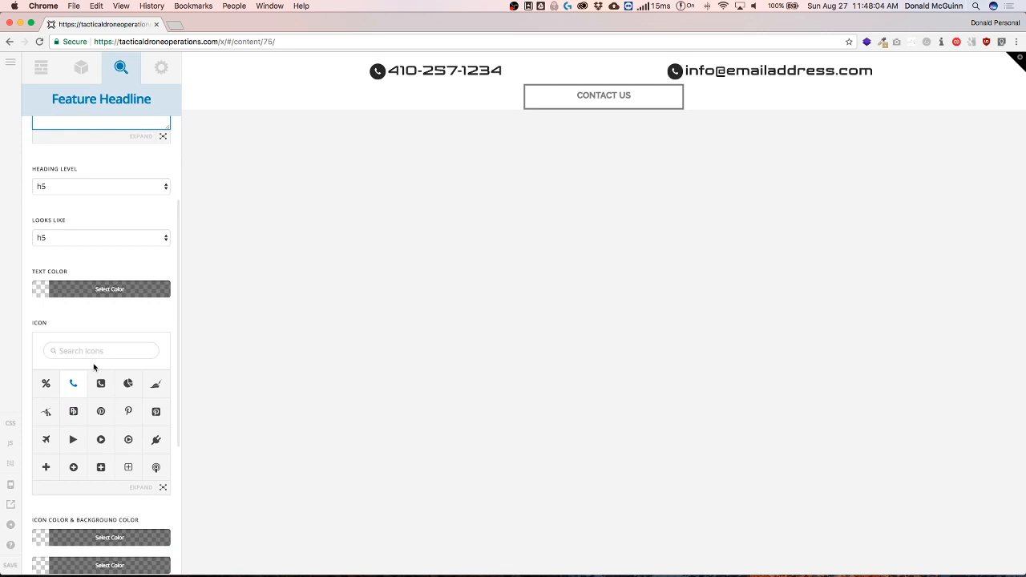
text(envelope)
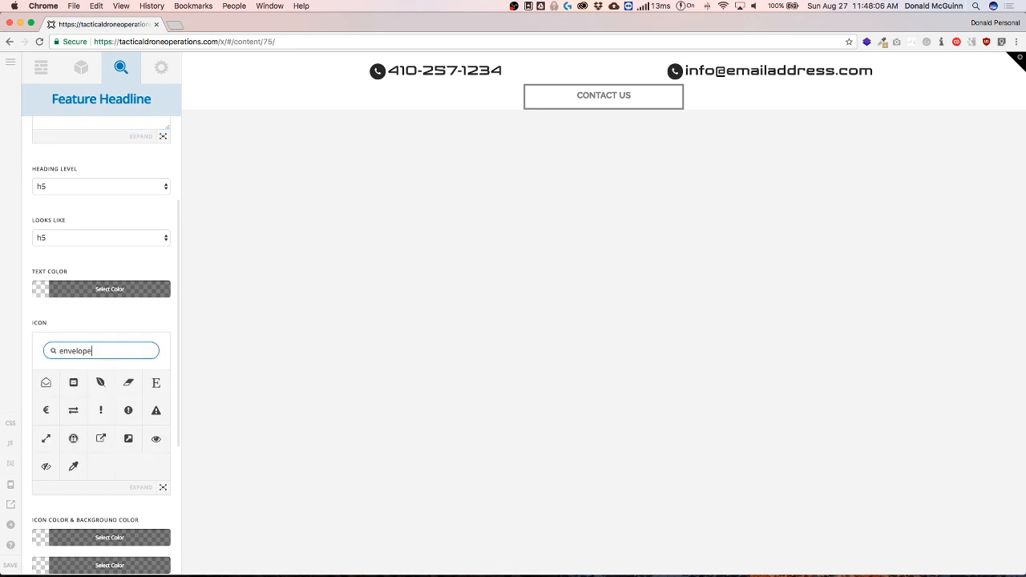
click(45, 381)
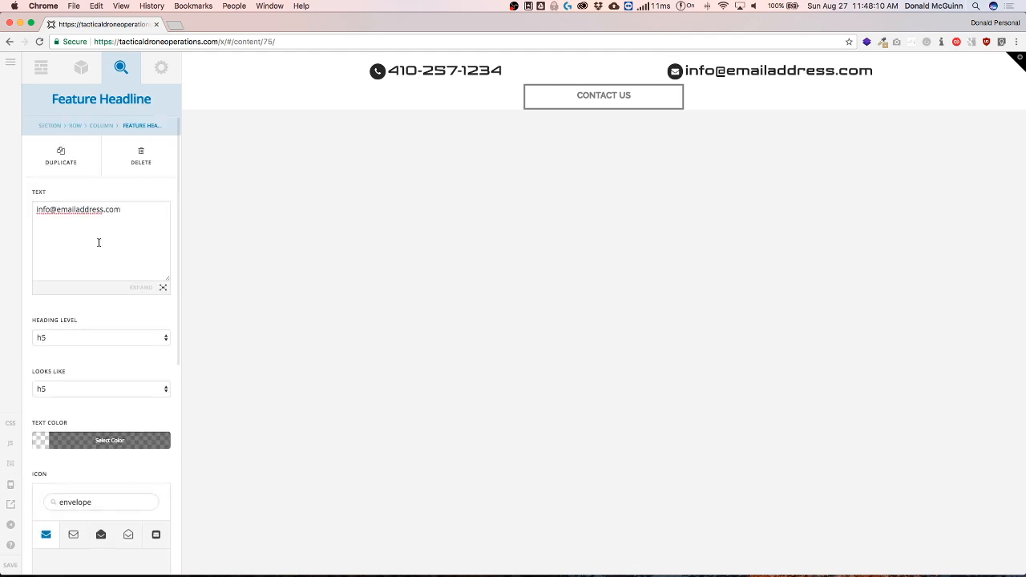
mouse_move(51, 125)
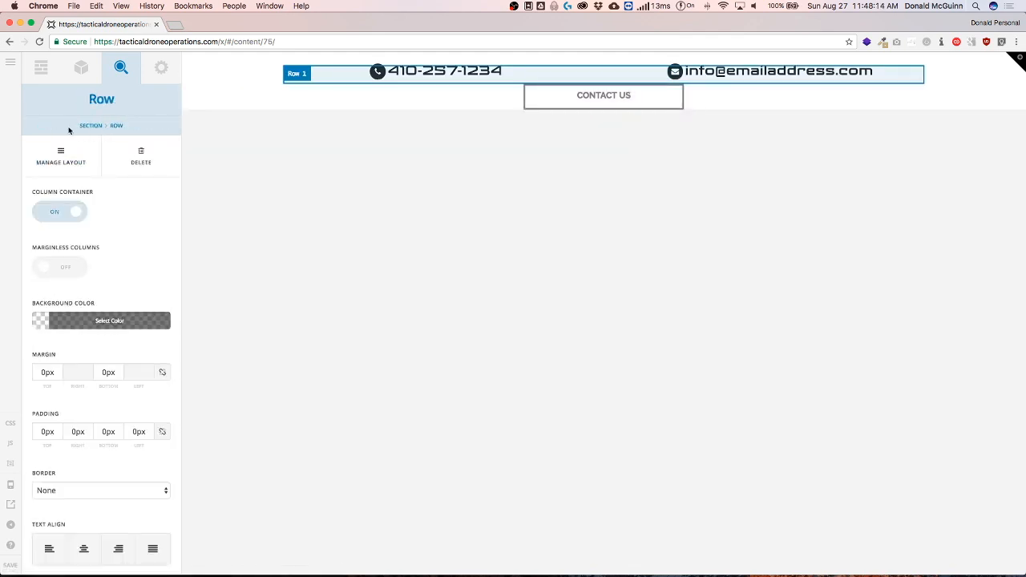
Step: Return to the Layout pane and inspect Row 2 of Section 1
click(42, 67)
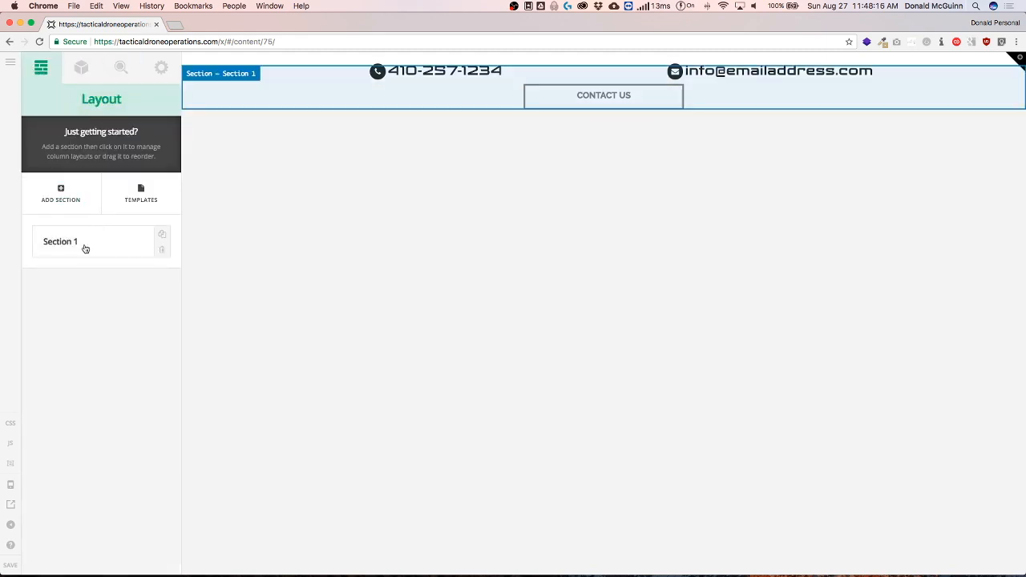
click(61, 241)
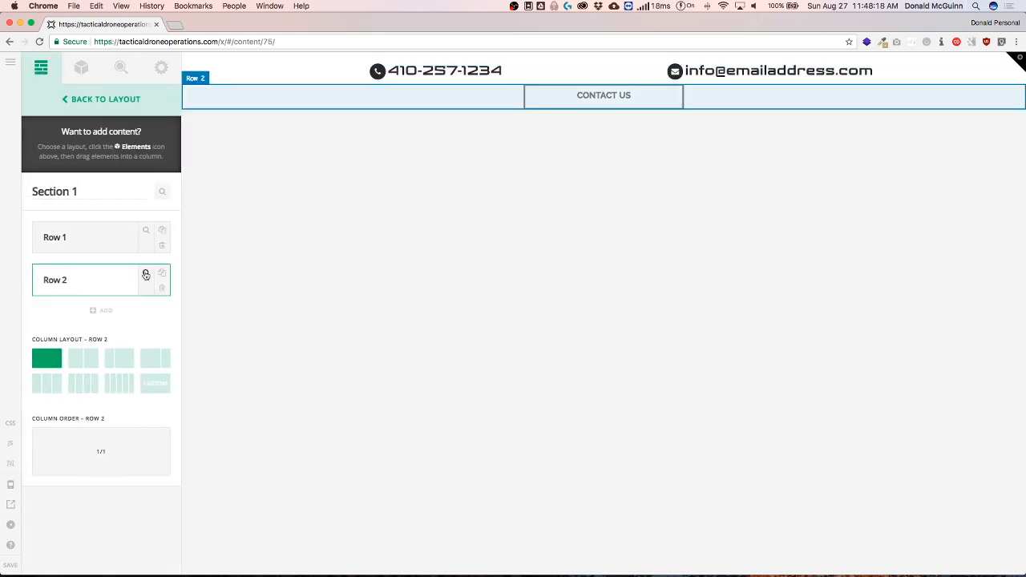
click(146, 276)
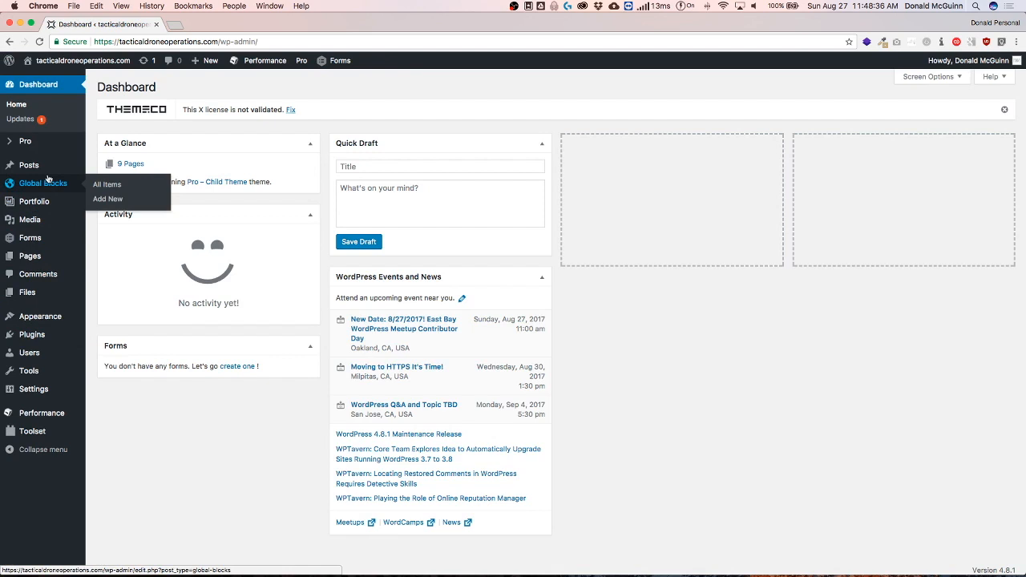
Step: From the Global Blocks list, open the Home page for editing in Cornerstone via the admin bar
click(106, 185)
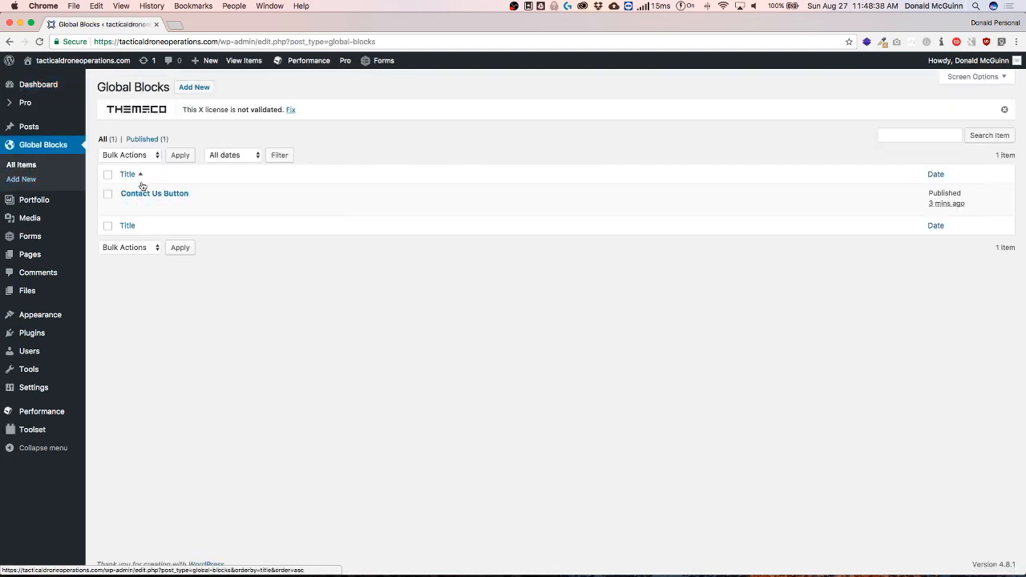
mouse_move(27, 291)
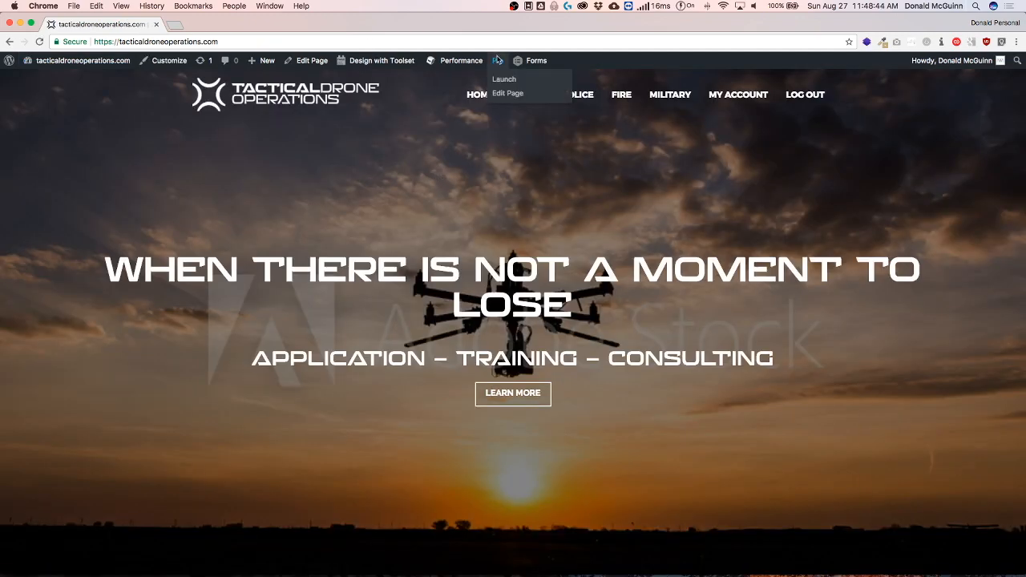
scroll(down, 3)
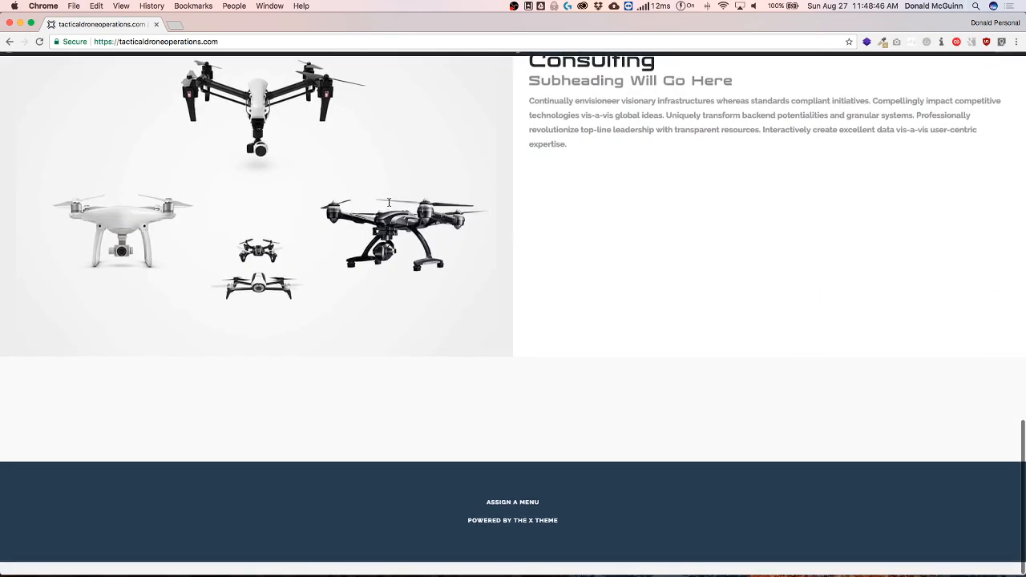
click(497, 61)
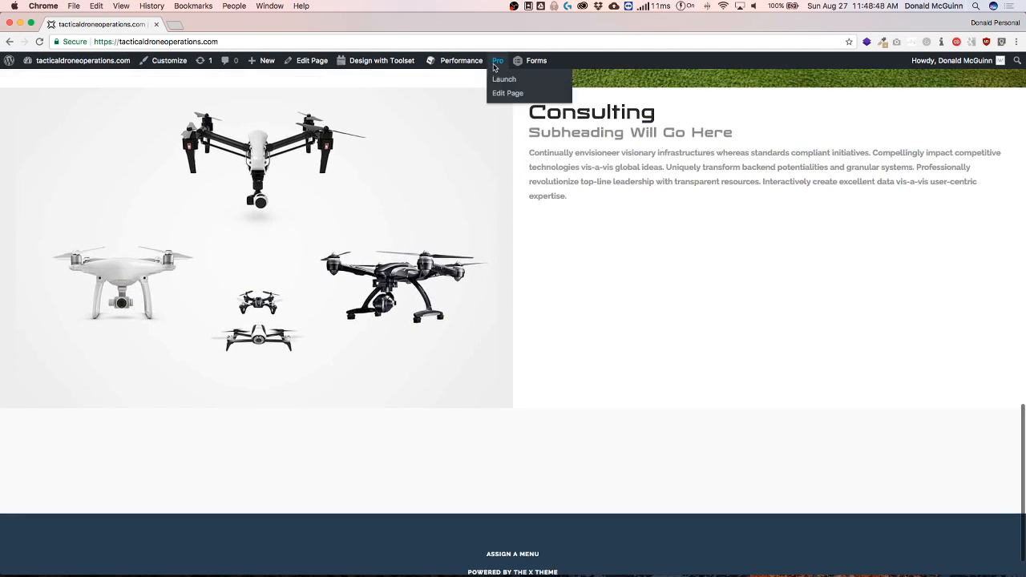
click(503, 78)
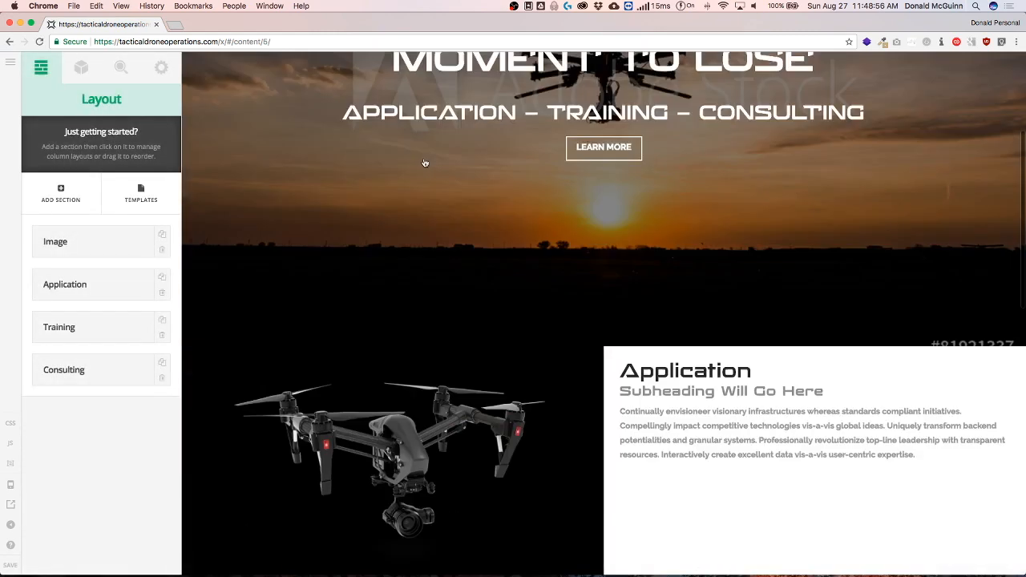
Step: Add a bottom section named Contact Us and search the Elements library for 'global'
scroll(down, 3)
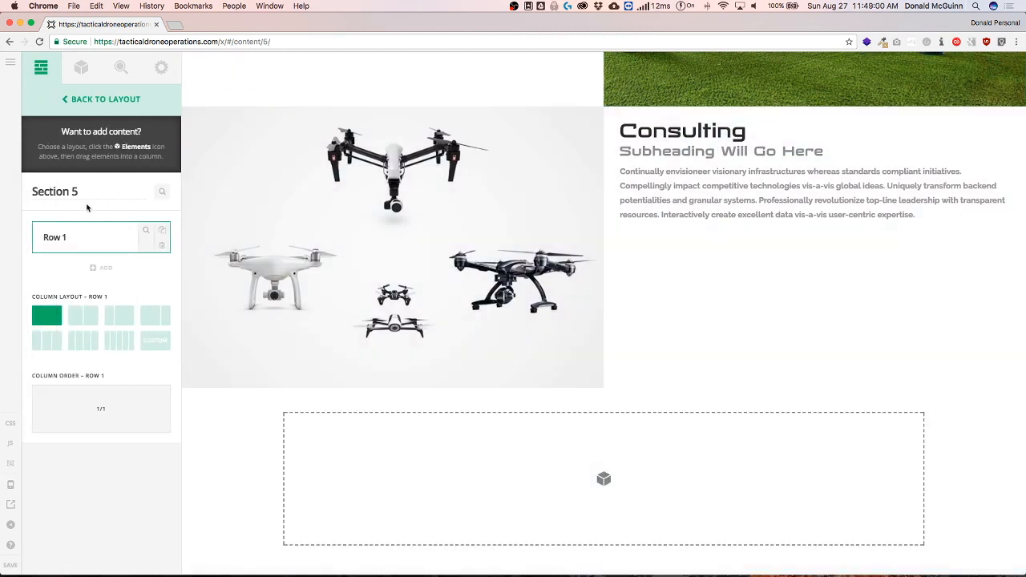
text(Contact Us)
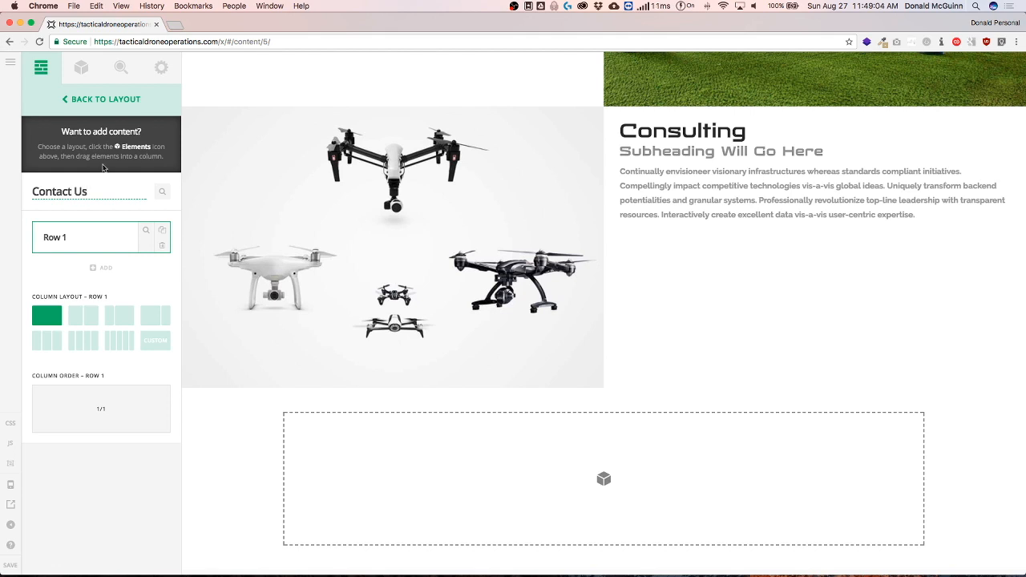
click(80, 67)
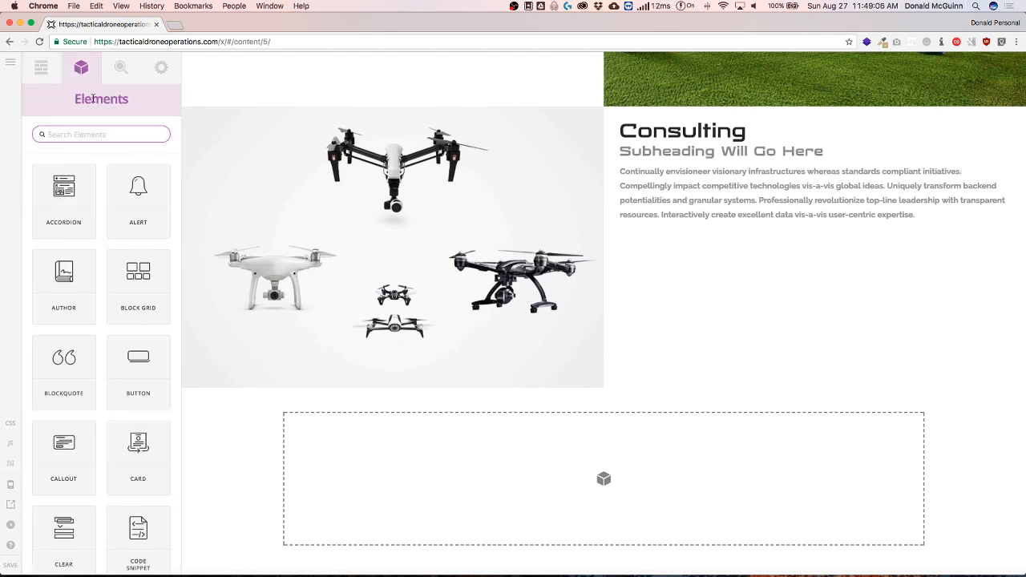
text(global)
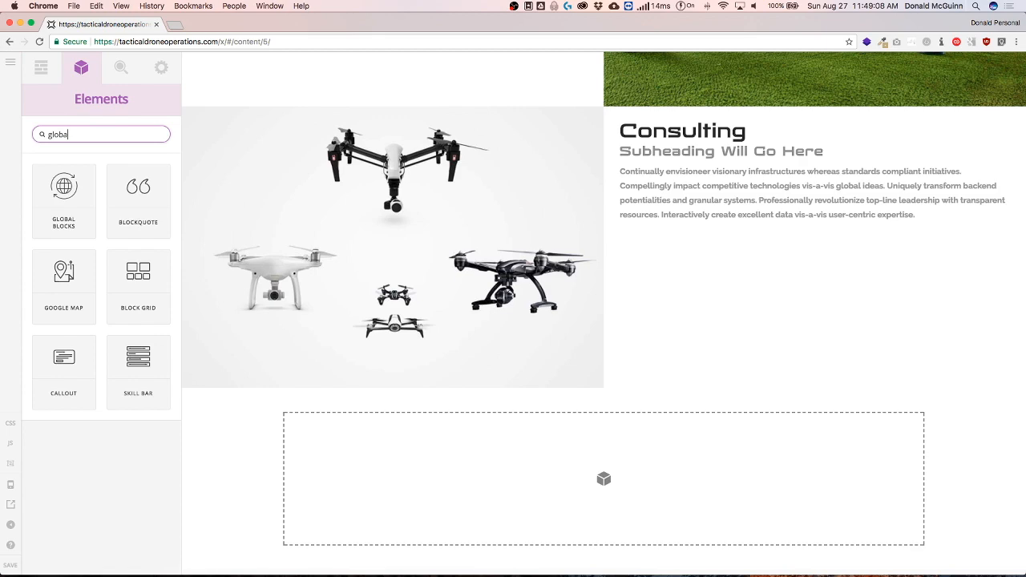
Step: Place a Global Blocks element in the section, set it to Contact Us Button and save
drag(64, 192, 393, 297)
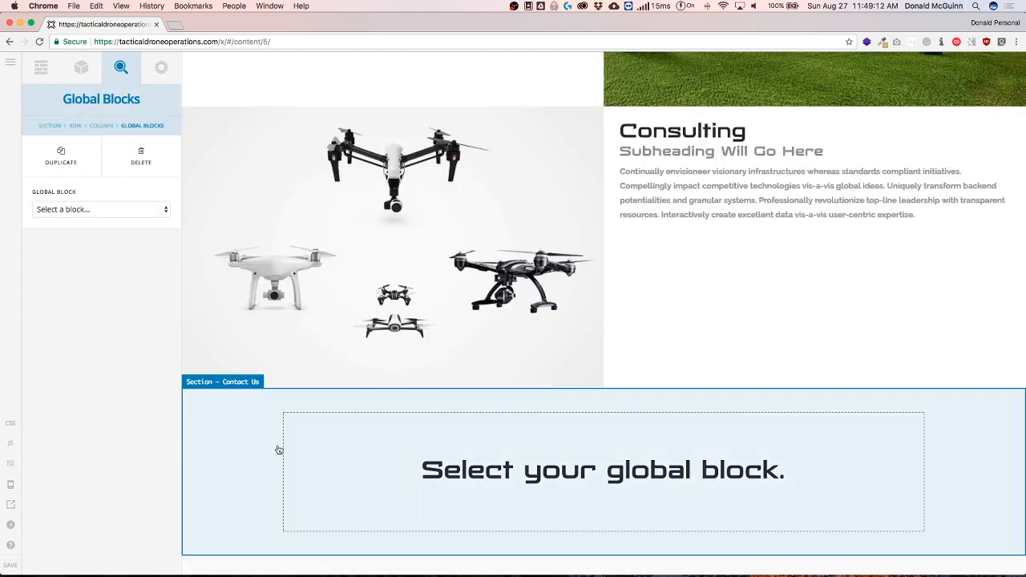
click(99, 208)
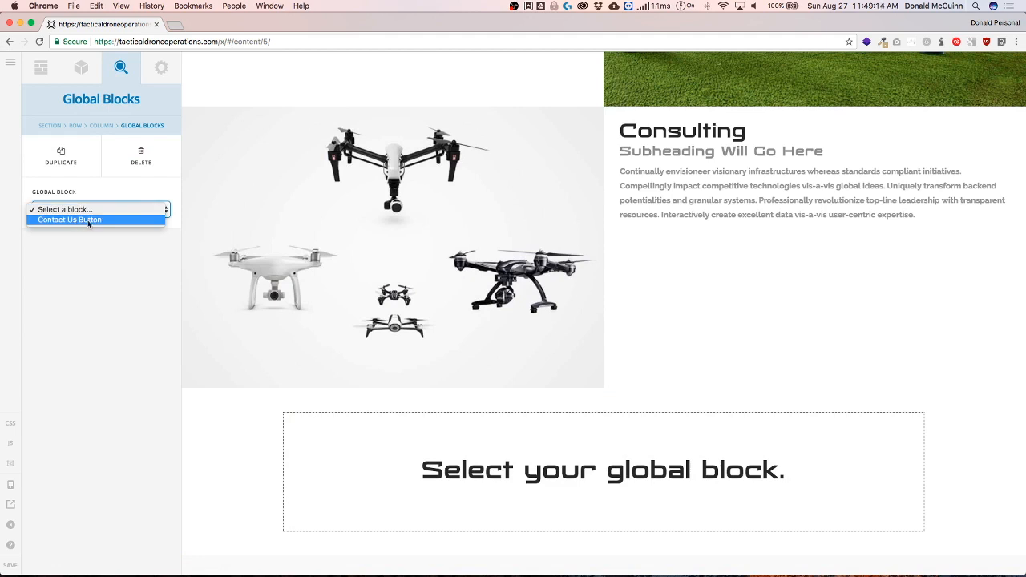
click(68, 219)
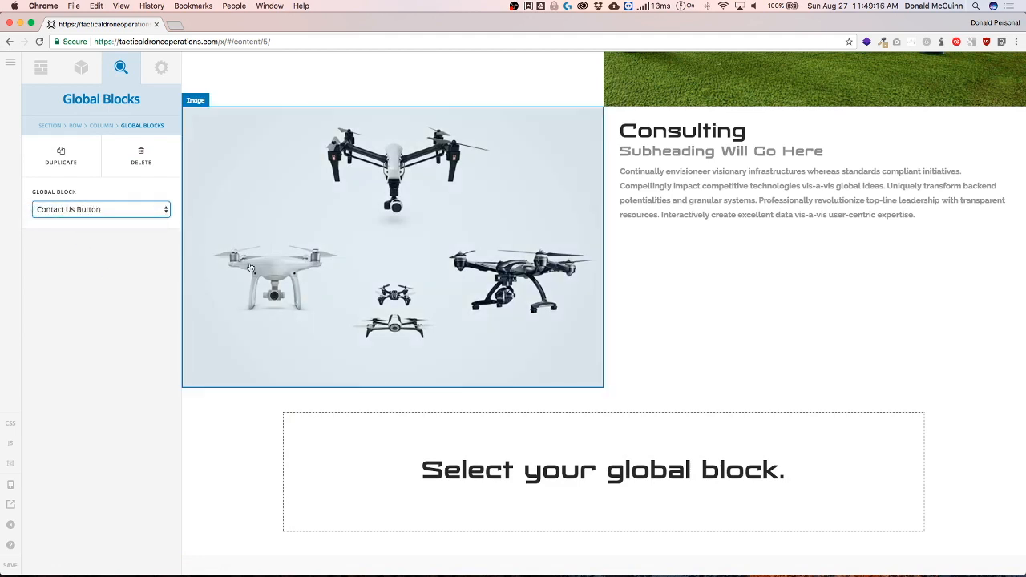
scroll(down, 3)
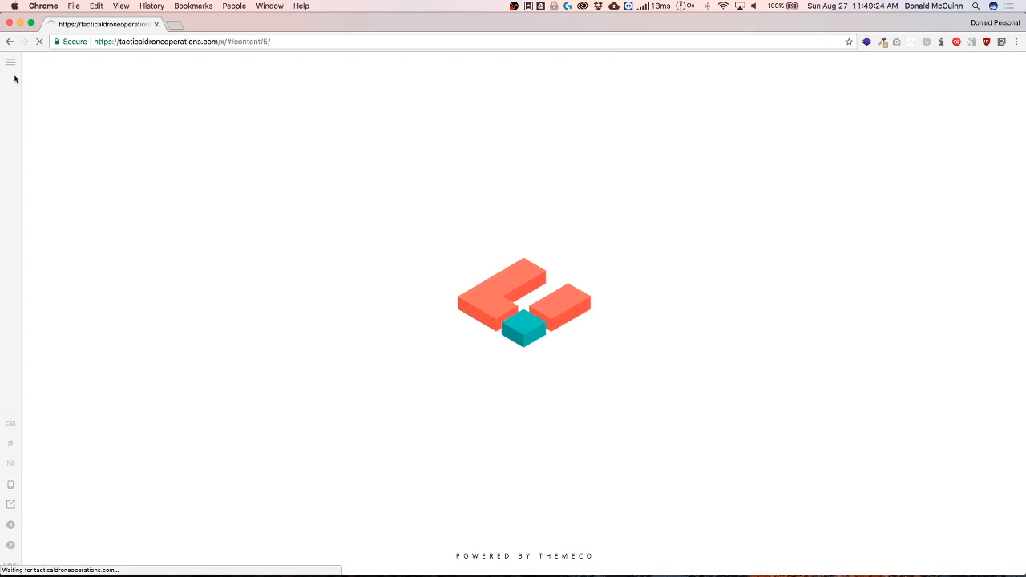
Step: Open the About page from the Content menu and add a new section named Contact Us
click(9, 61)
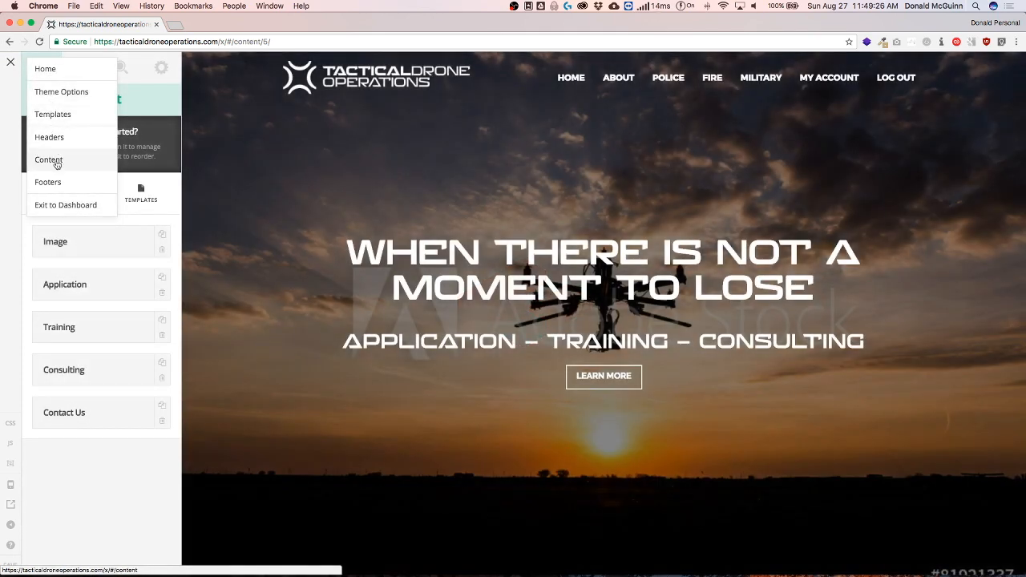
click(48, 160)
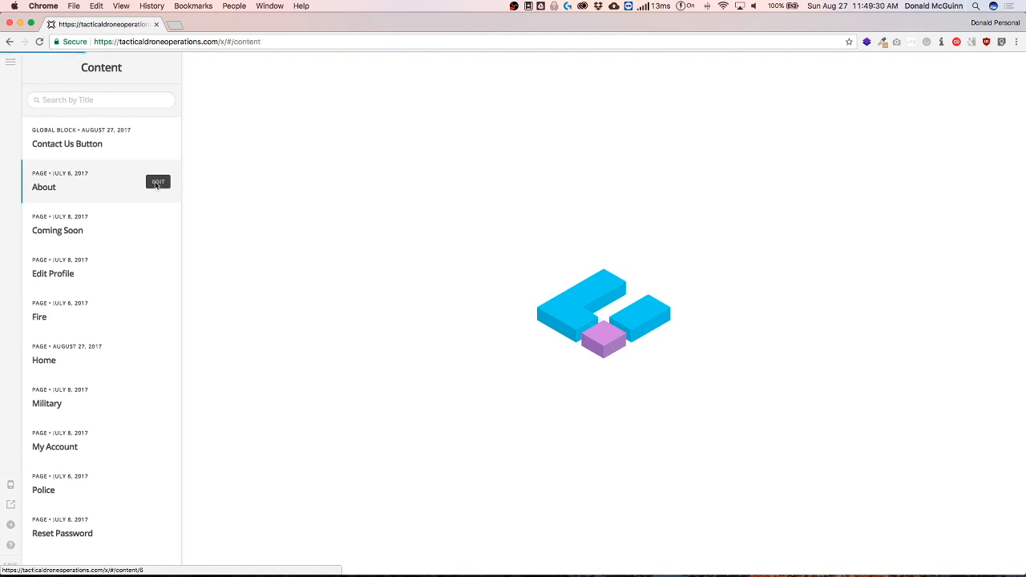
click(158, 181)
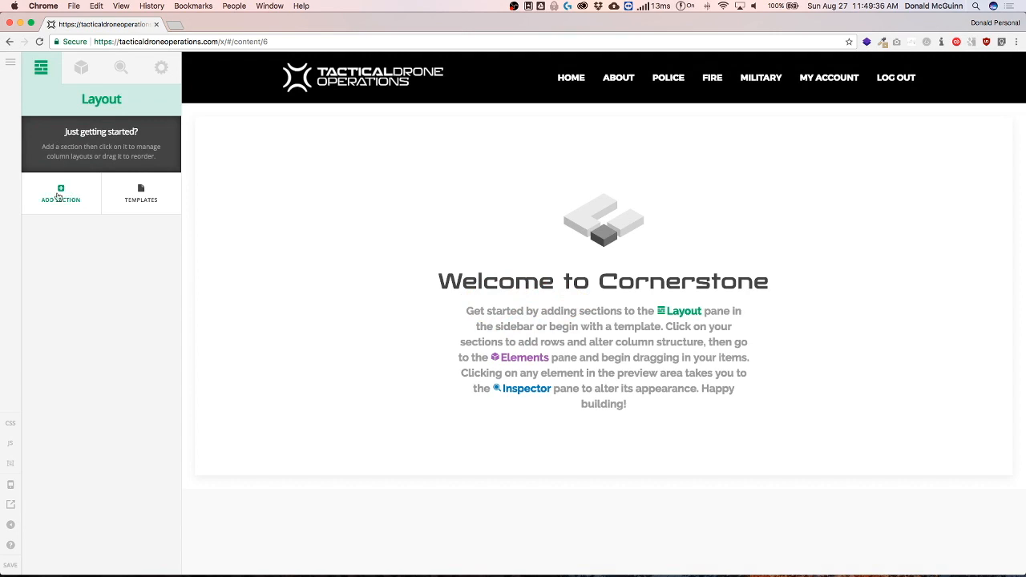
click(61, 192)
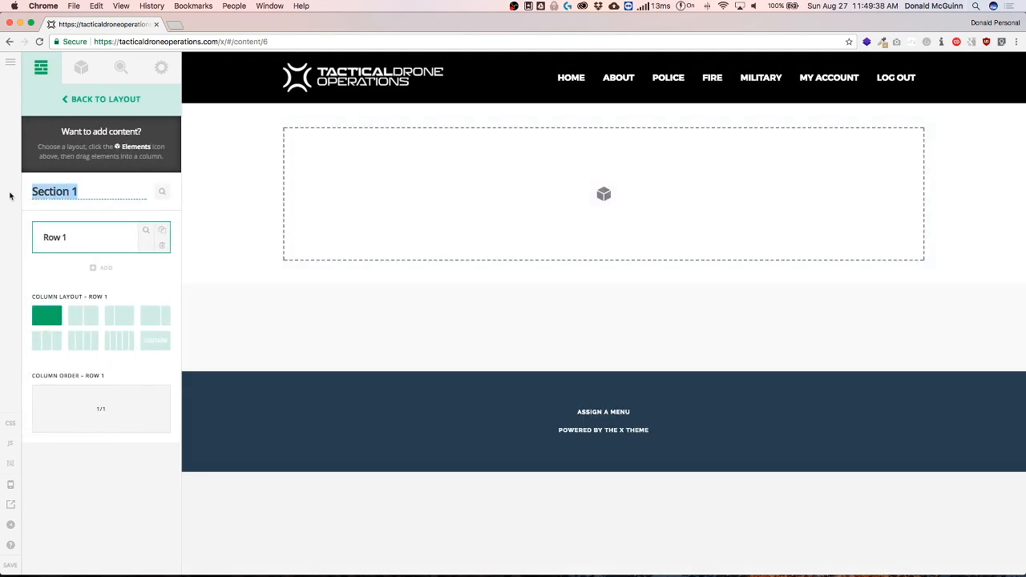
text(Contact)
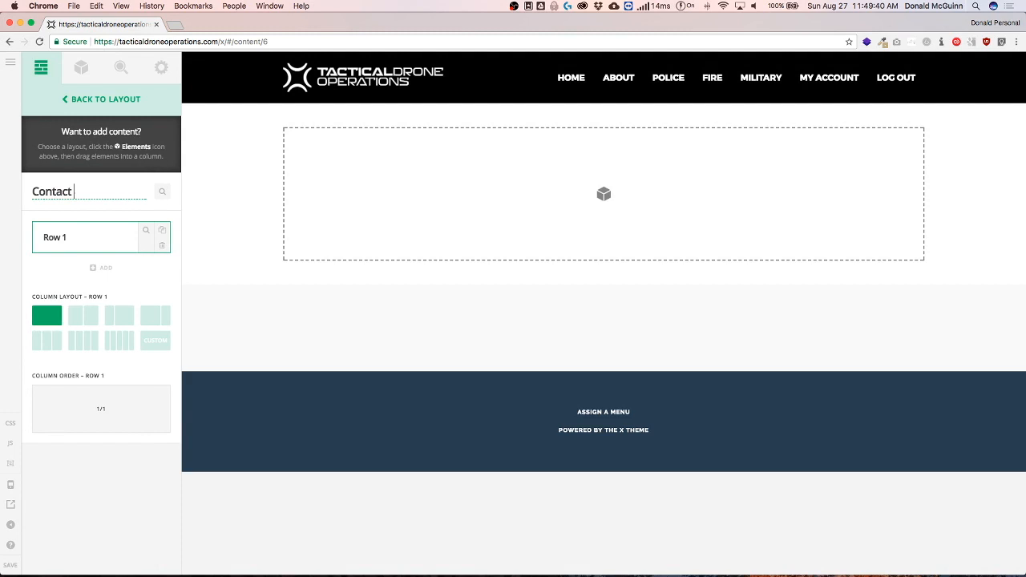
Step: Add a Global Blocks element set to Contact Us Button and save the About page
click(80, 67)
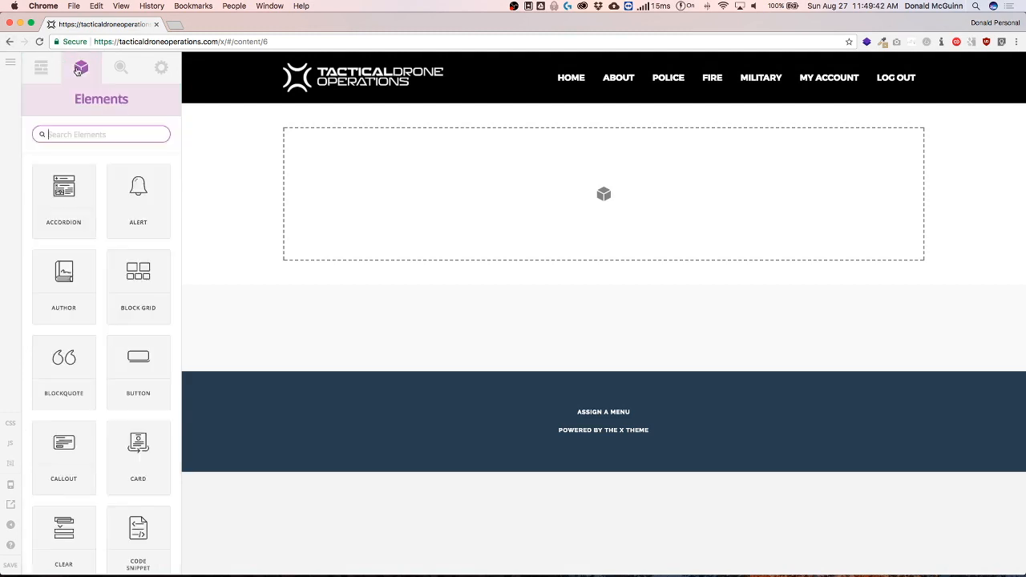
text(g)
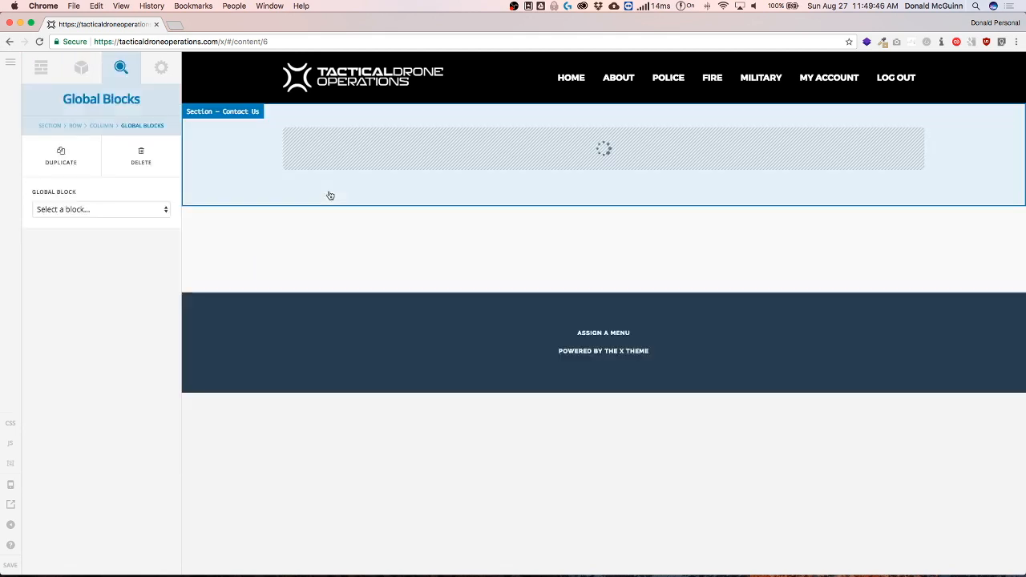
click(100, 208)
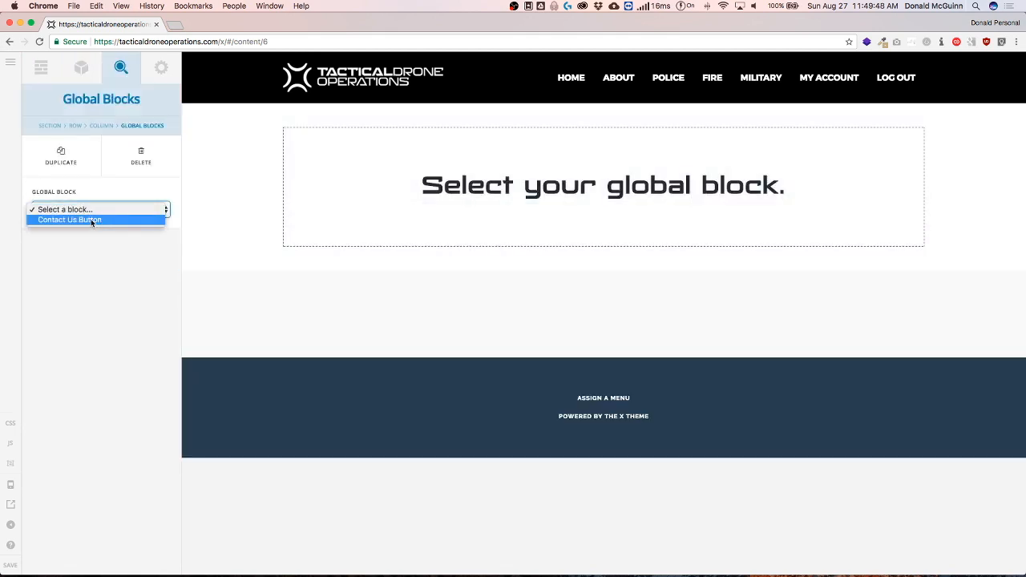
click(69, 219)
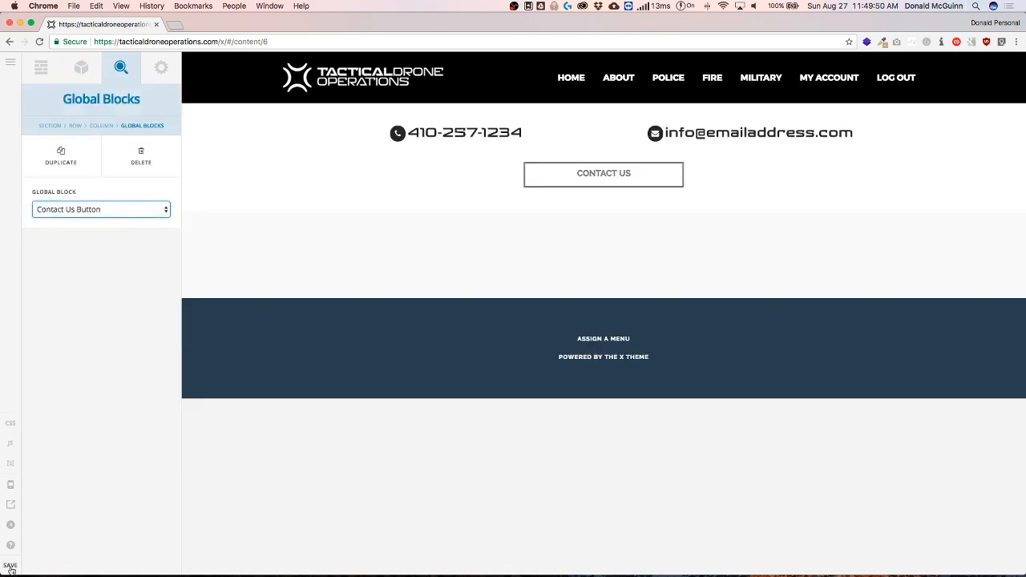
click(10, 565)
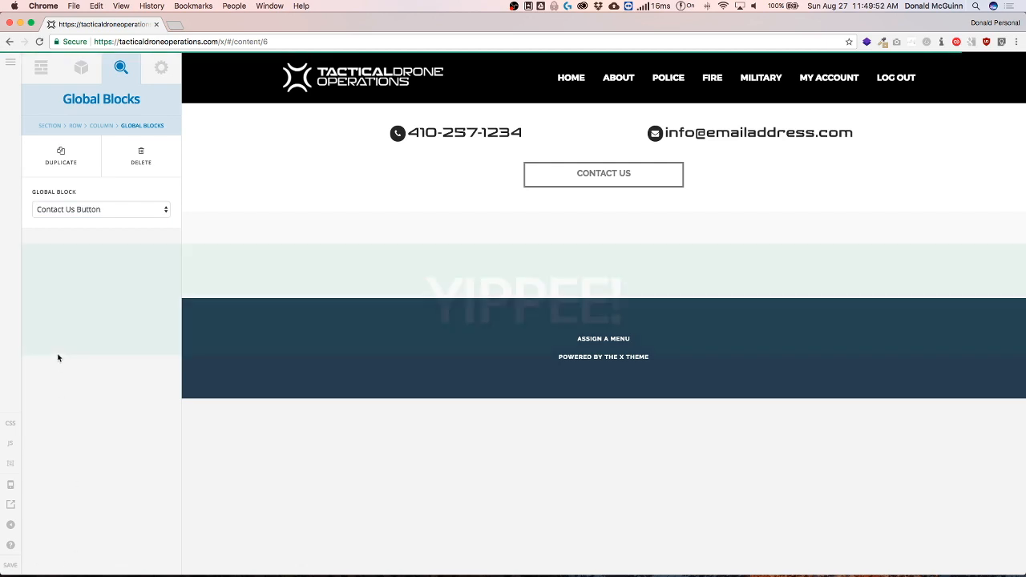
click(42, 67)
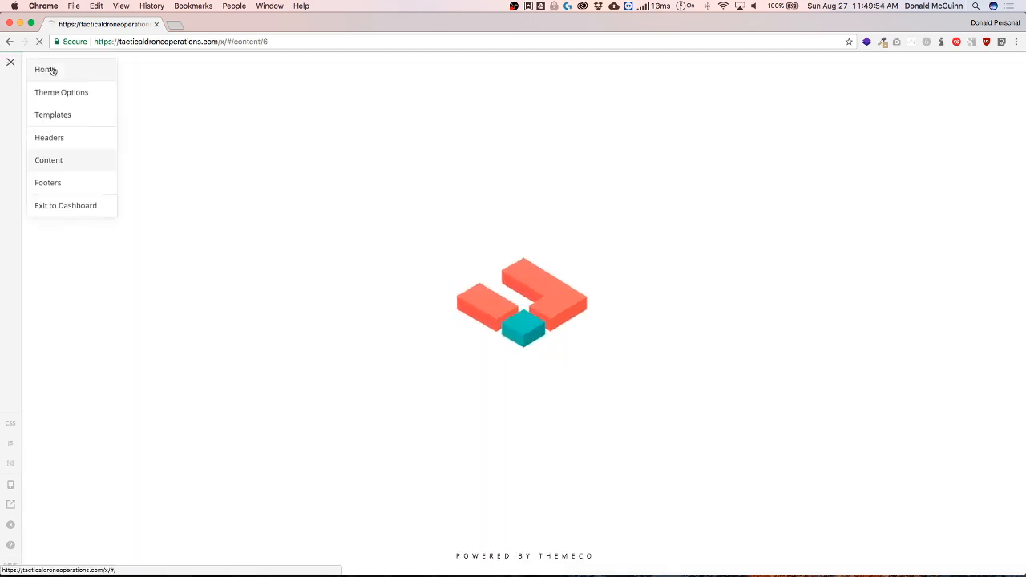
Step: Open the Fire page from the Content menu and add a new section named Contact Us
click(48, 160)
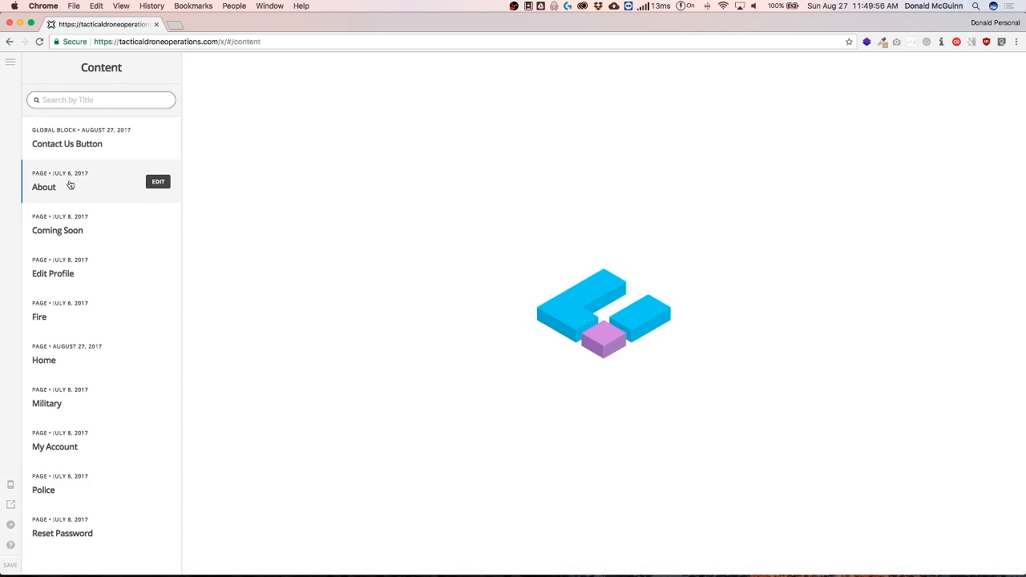
mouse_move(157, 311)
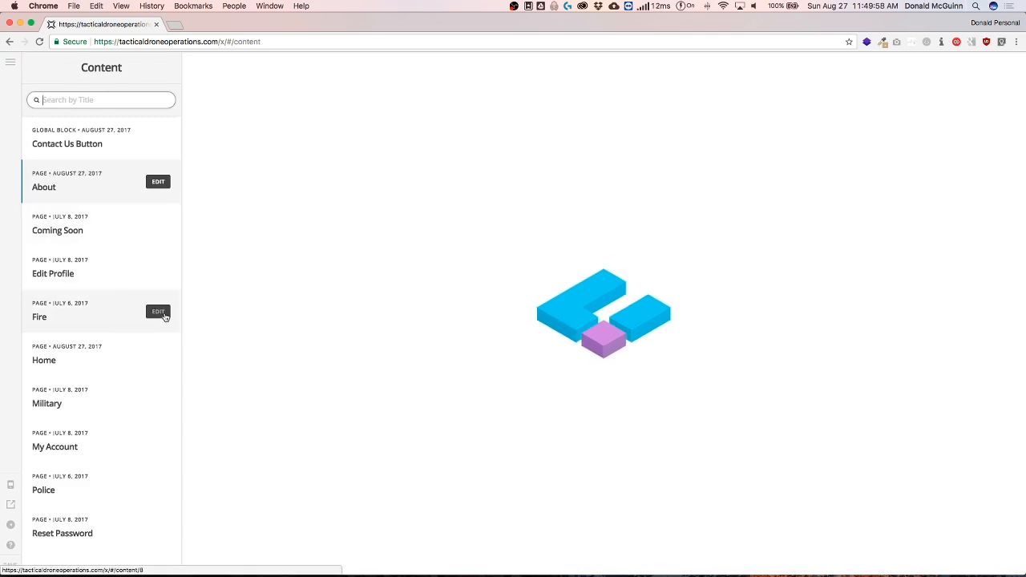
click(157, 311)
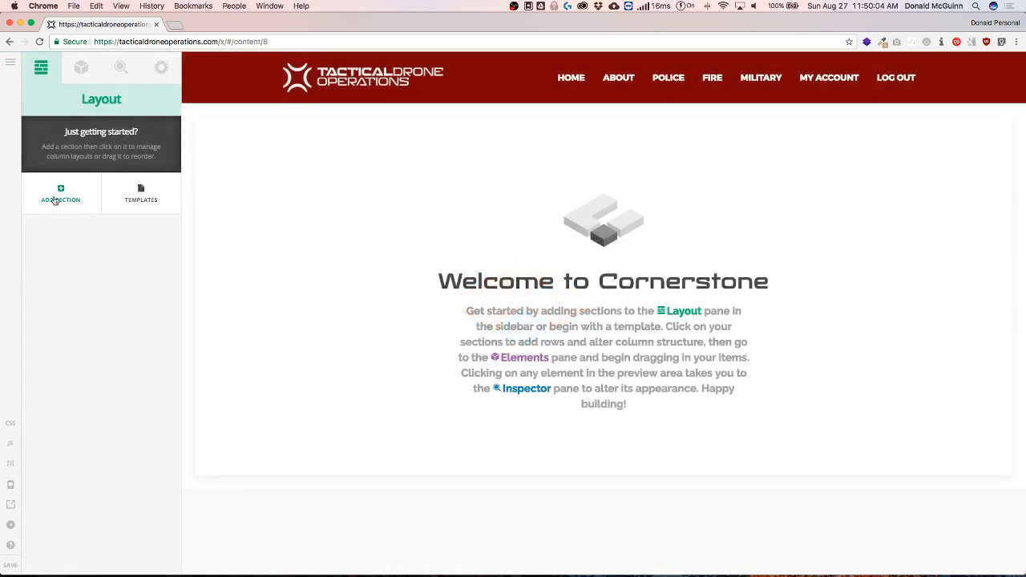
click(61, 194)
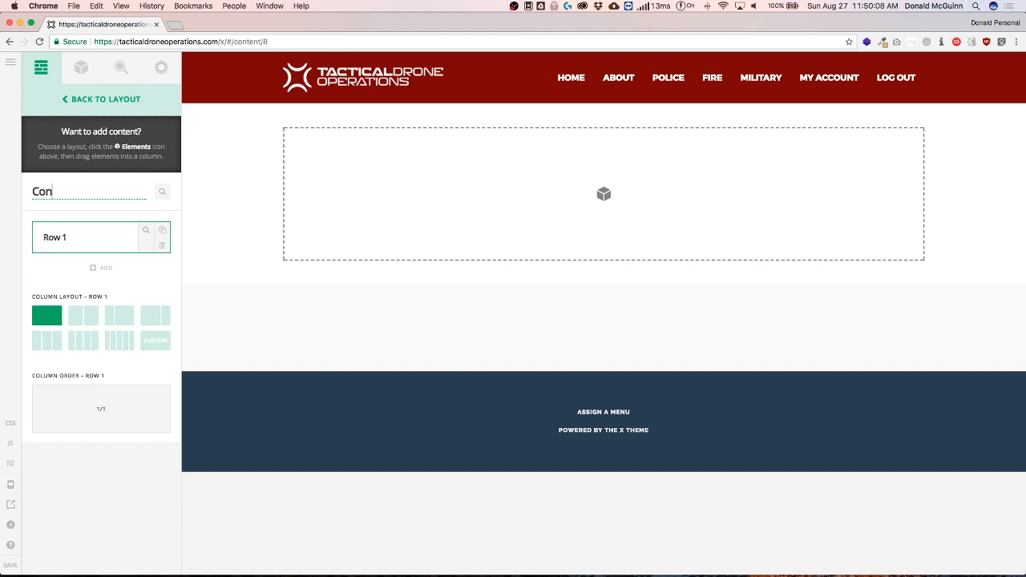
text(tact Us)
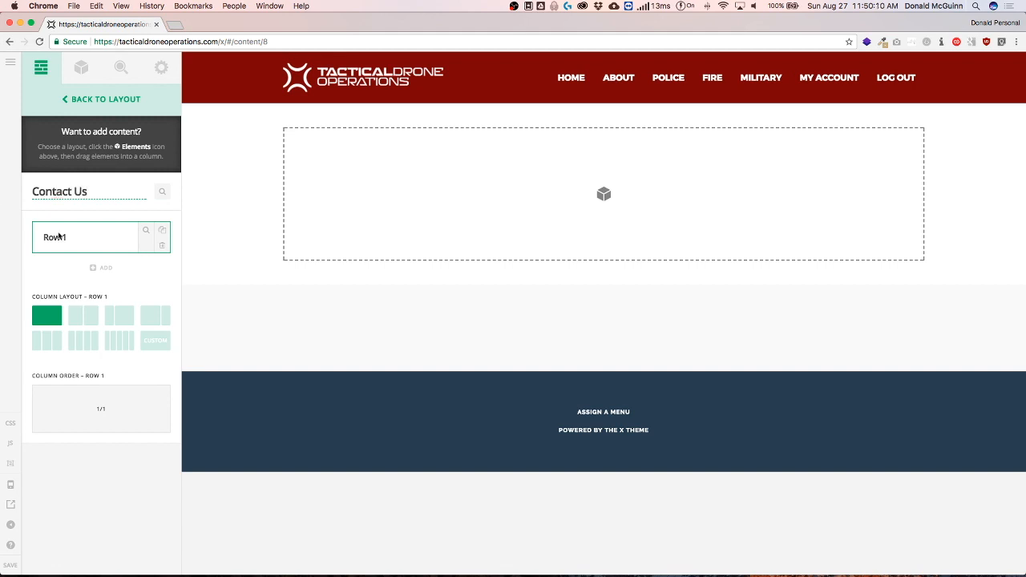
click(80, 67)
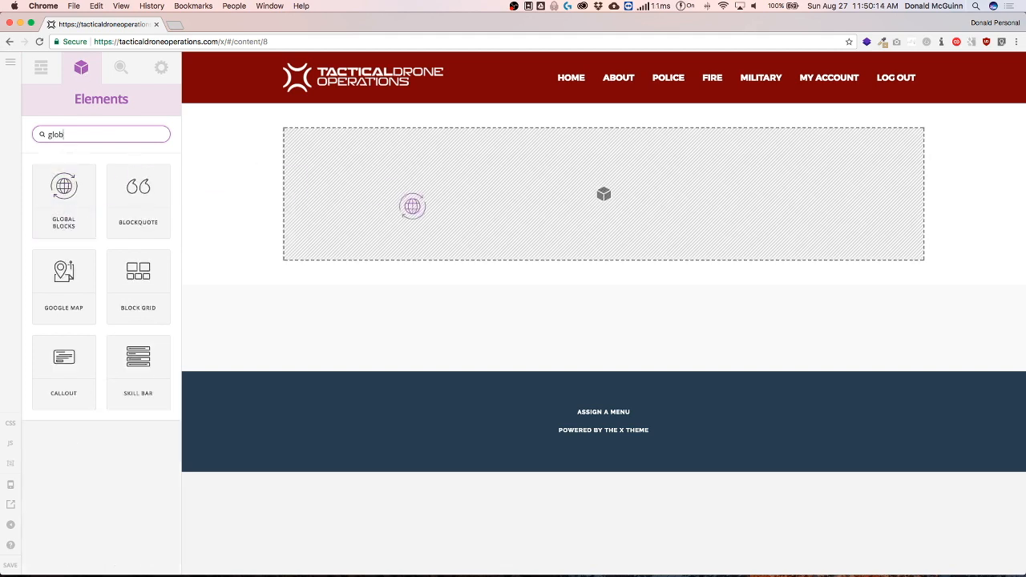
Step: Select the new Global Blocks element and open its choice of available blocks
click(65, 186)
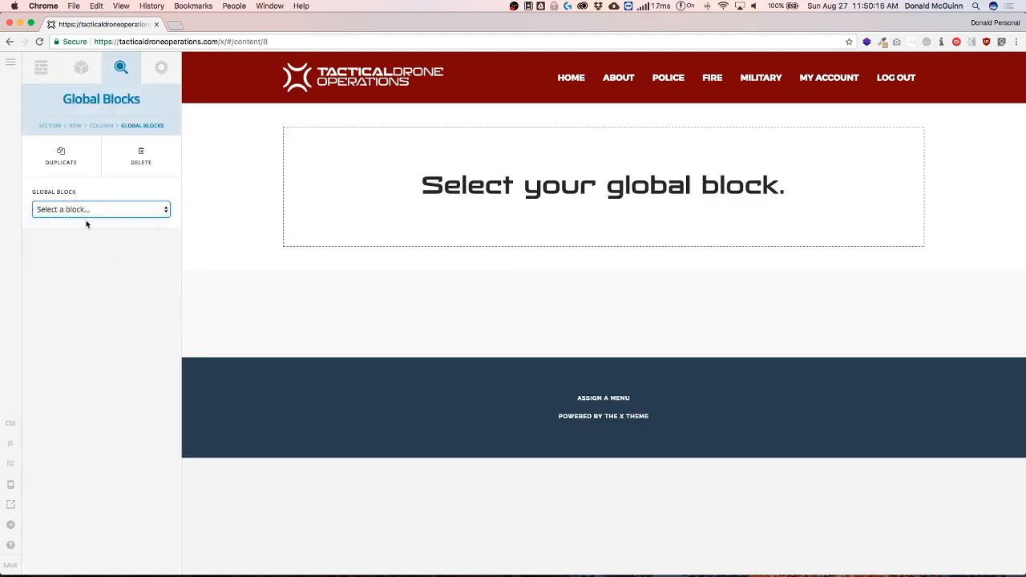
click(100, 209)
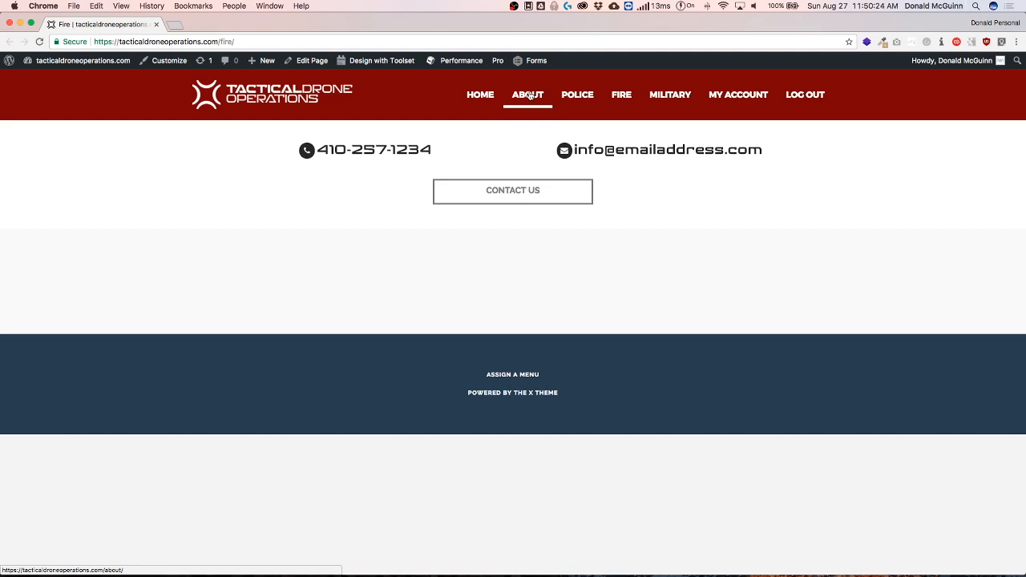
Step: Check the Contact Us block on the About and Home pages, then head to the admin area
click(528, 95)
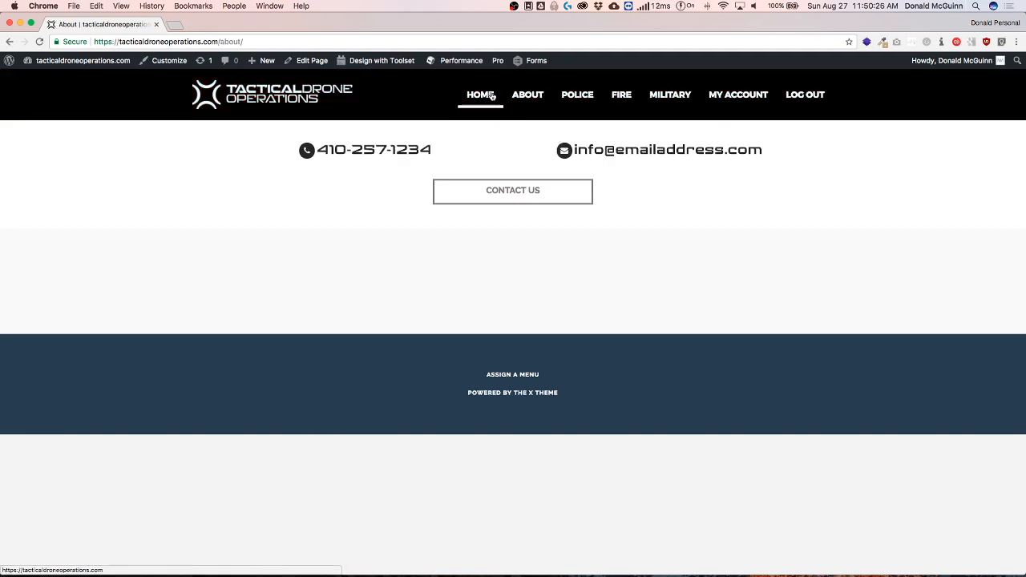
click(479, 93)
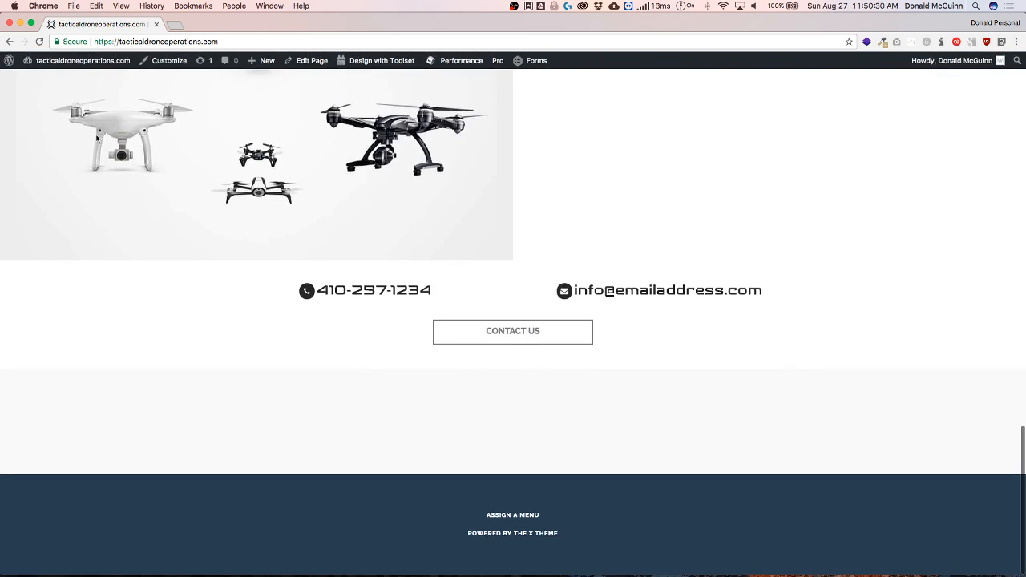
mouse_move(401, 302)
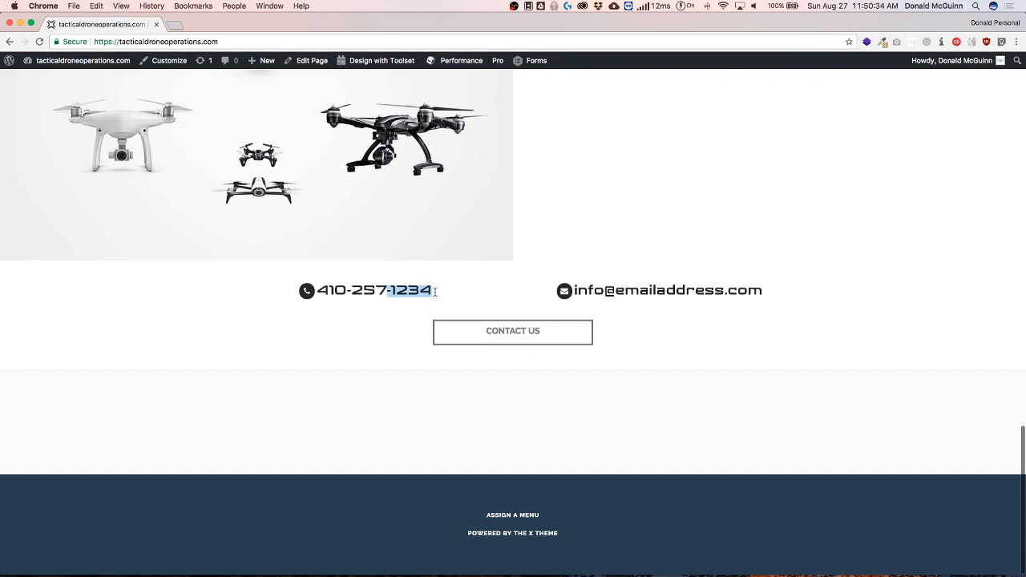
click(80, 61)
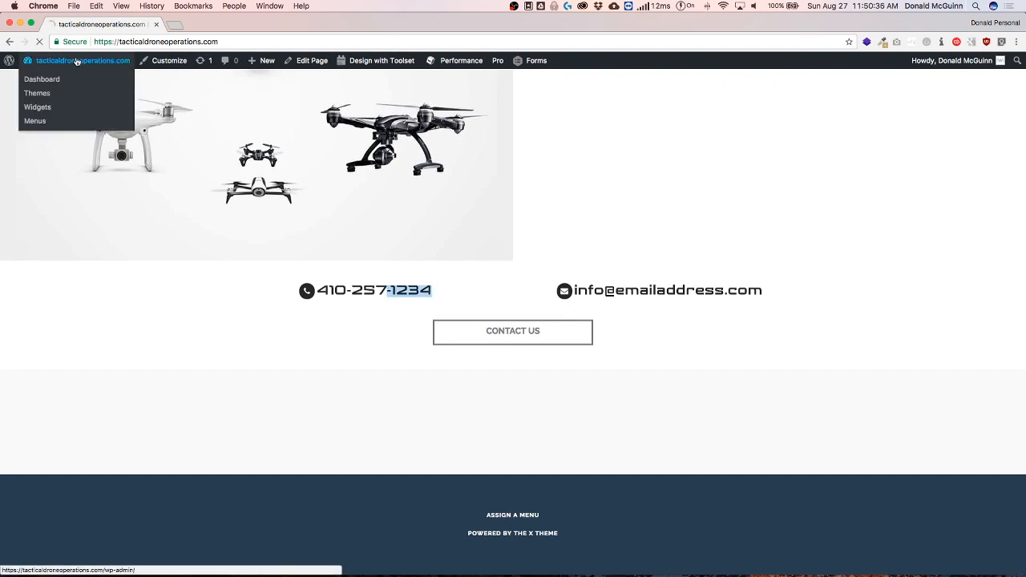
Step: From Dashboard > Global Blocks > All Items, open Contact Us Button with Edit with Pro
click(42, 78)
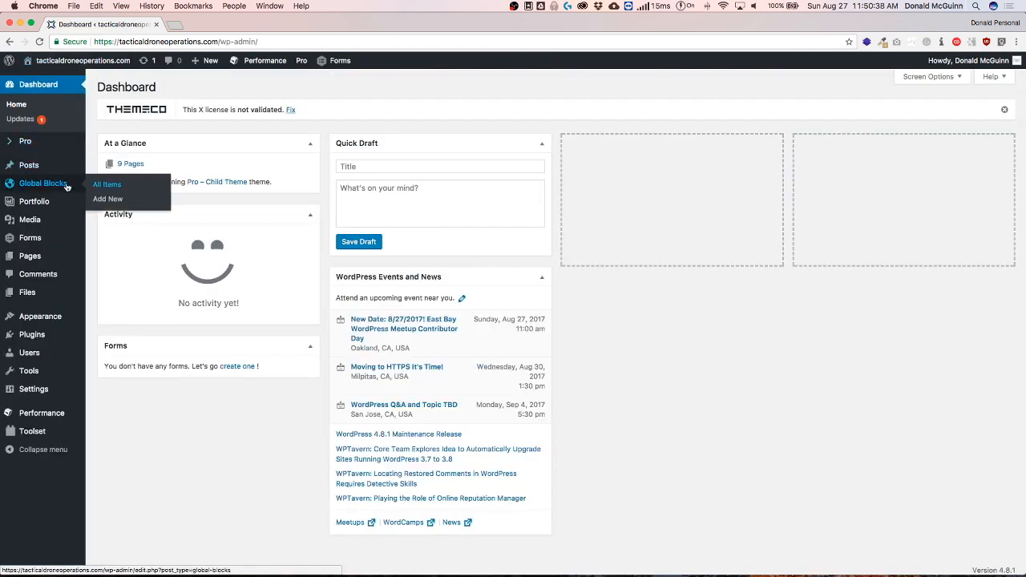
click(105, 184)
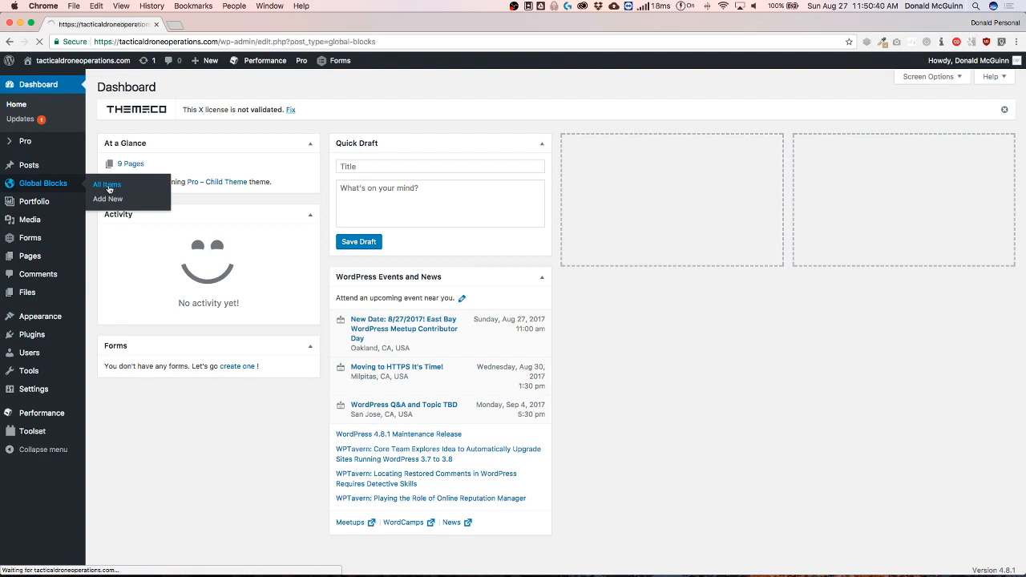
click(106, 187)
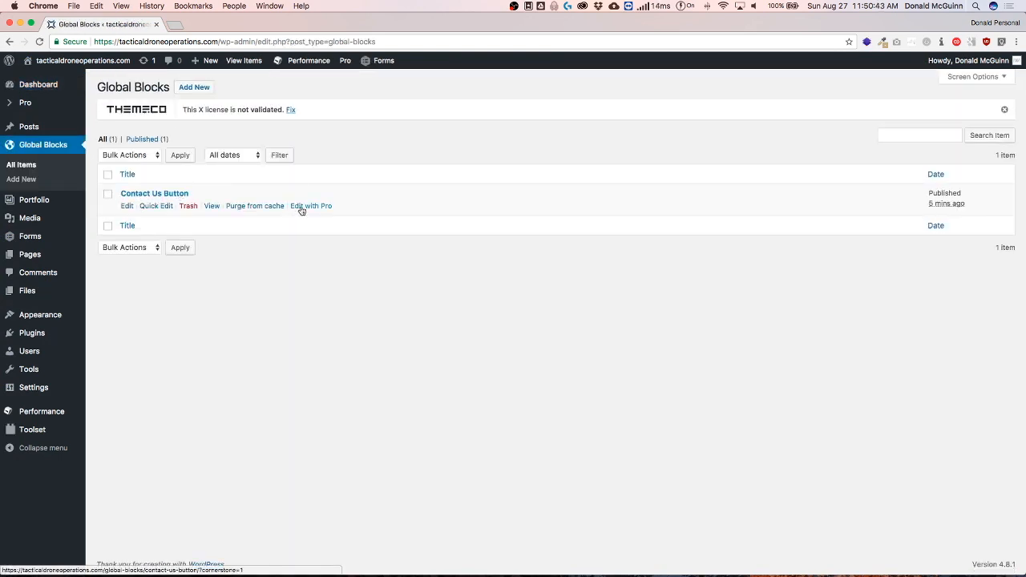
click(311, 206)
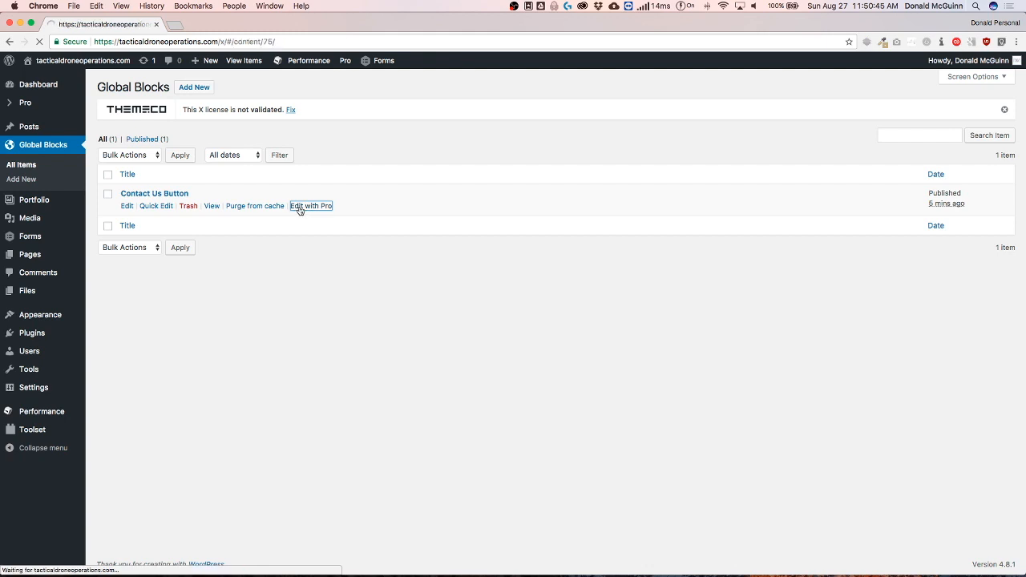
click(311, 205)
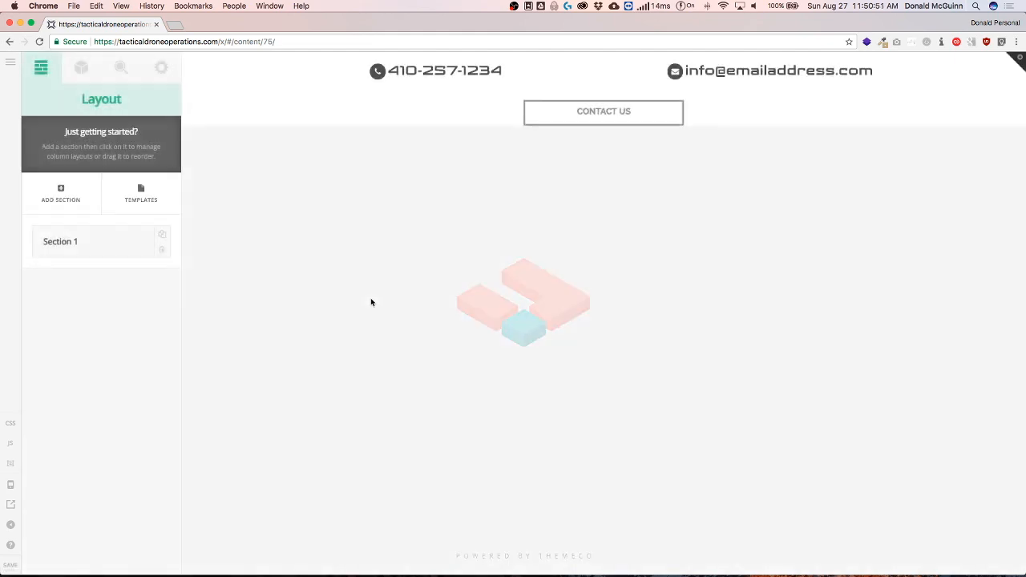
click(446, 71)
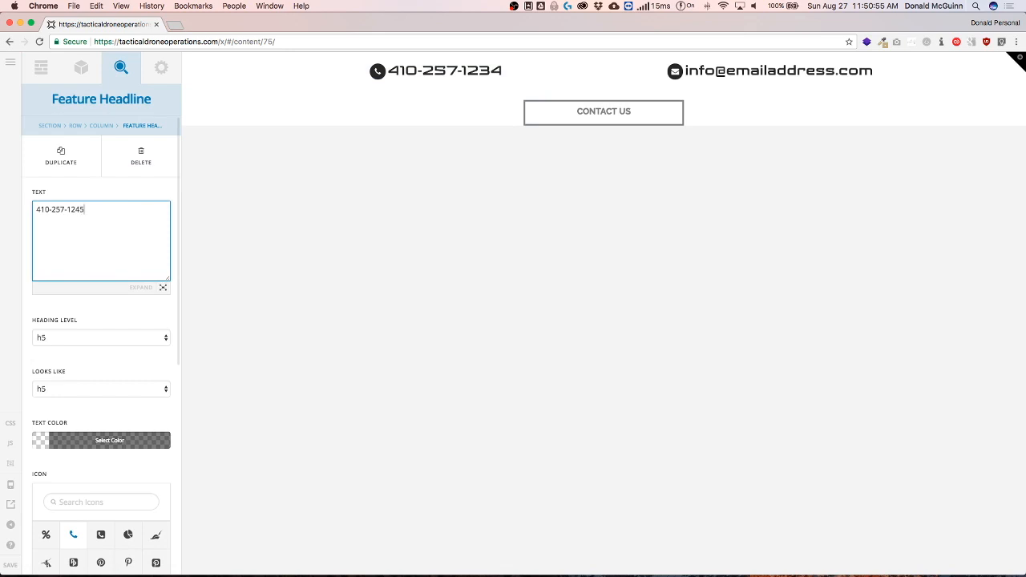
click(10, 565)
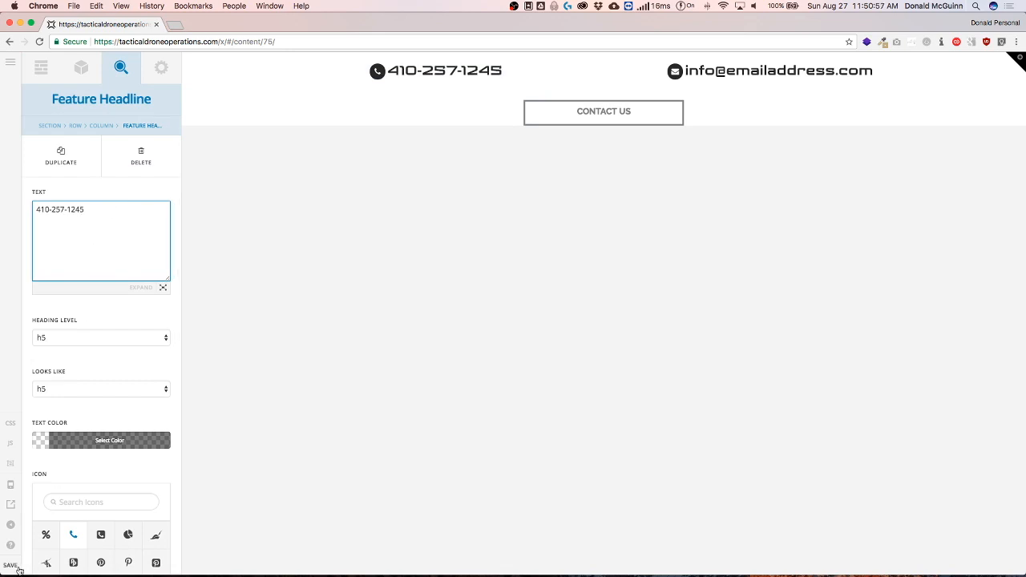
click(9, 558)
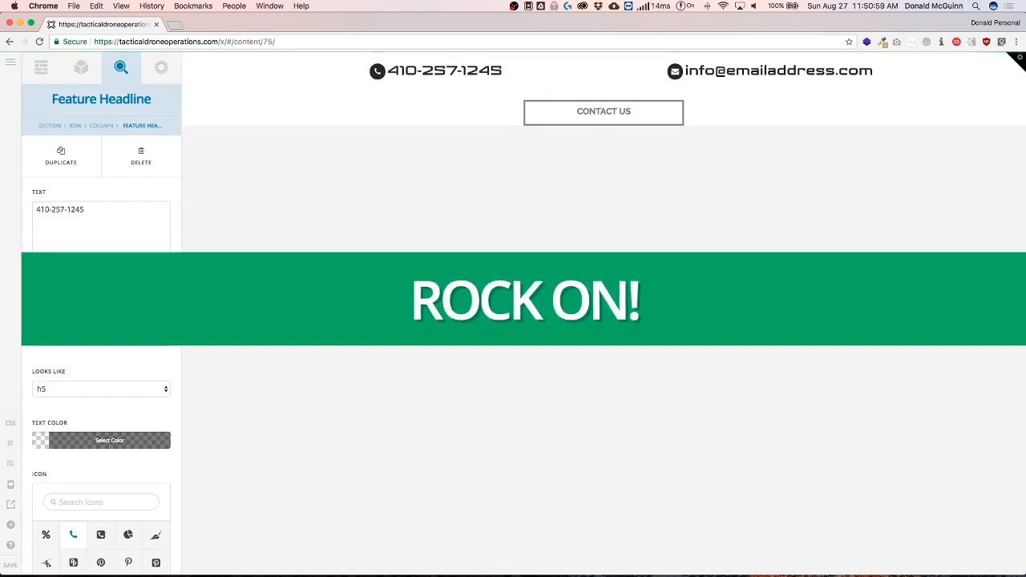
click(42, 68)
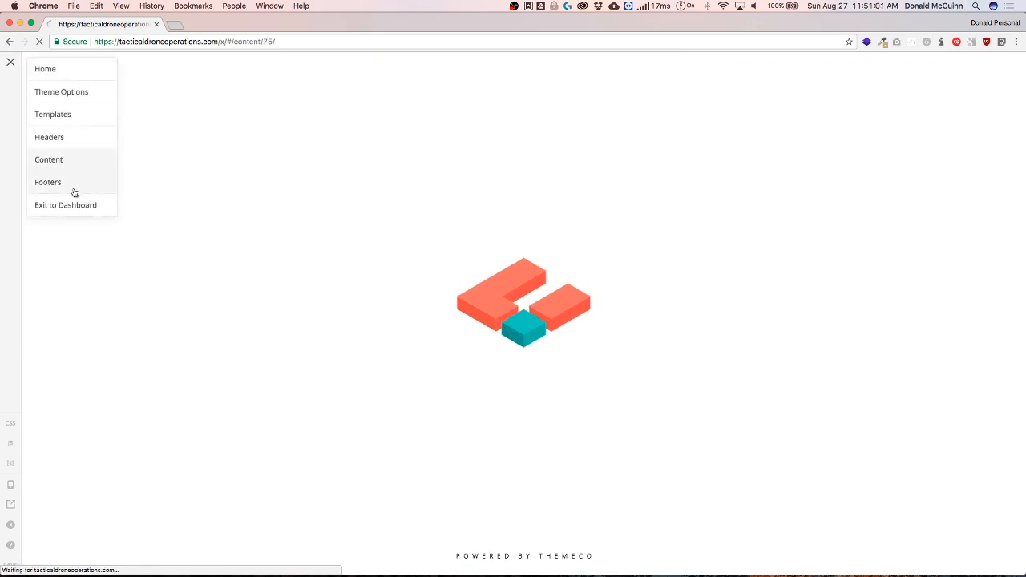
click(64, 205)
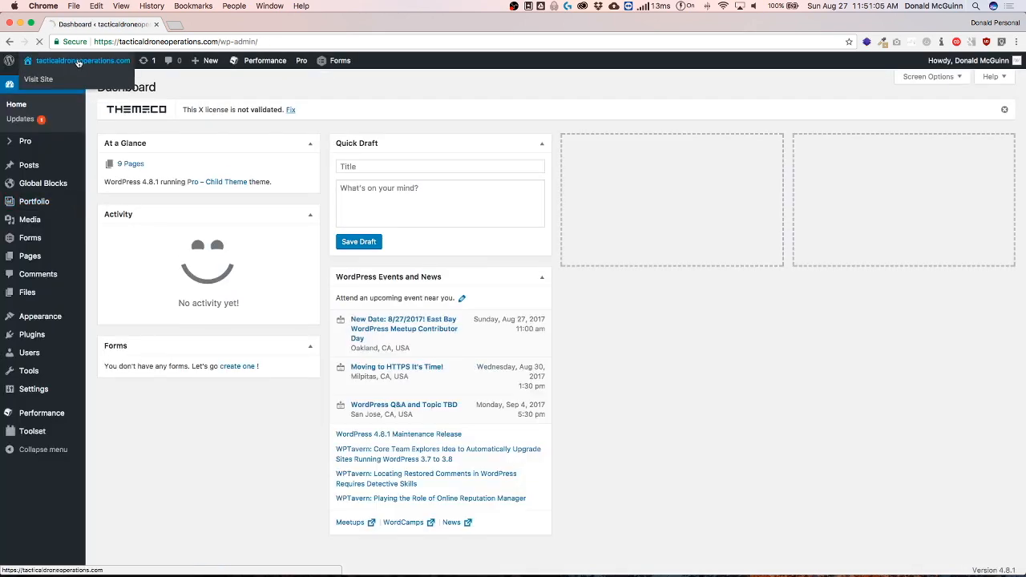
click(39, 78)
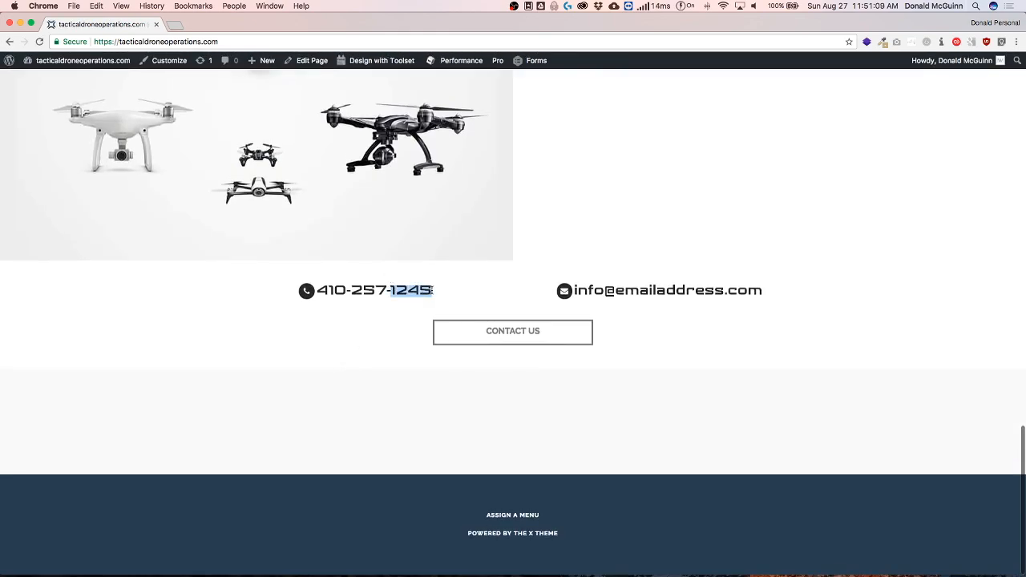
scroll(up, 3)
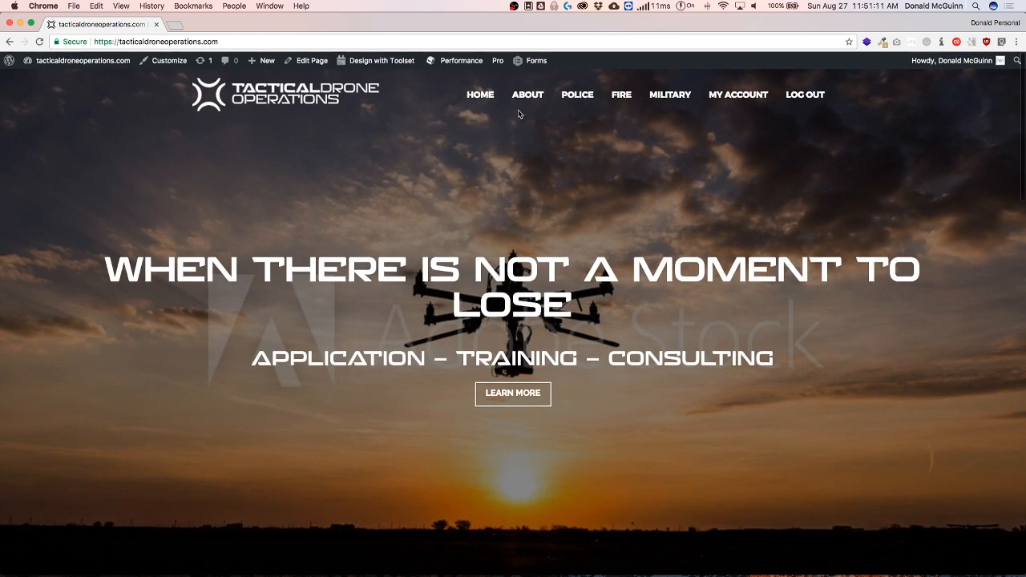
click(528, 93)
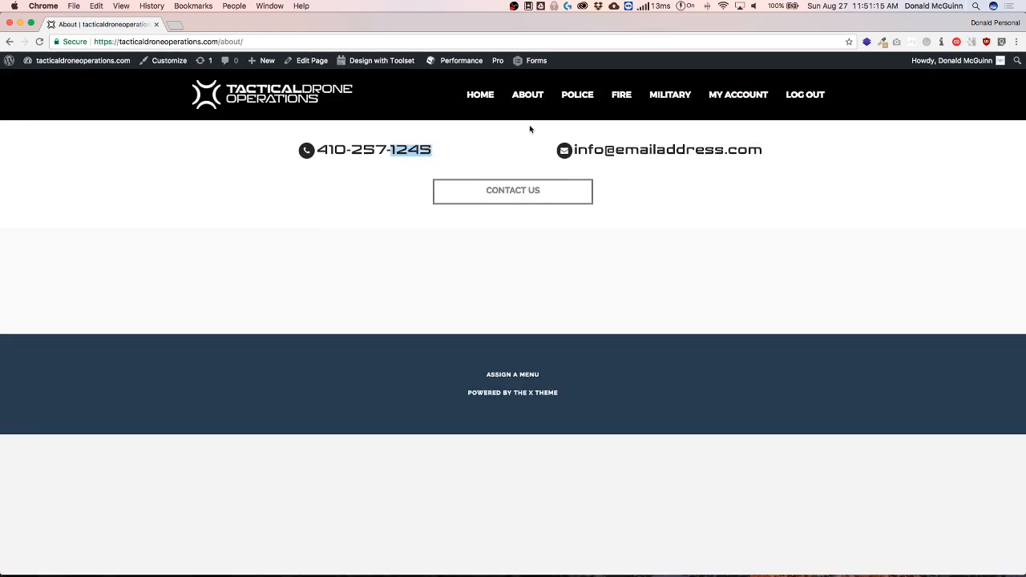
click(622, 94)
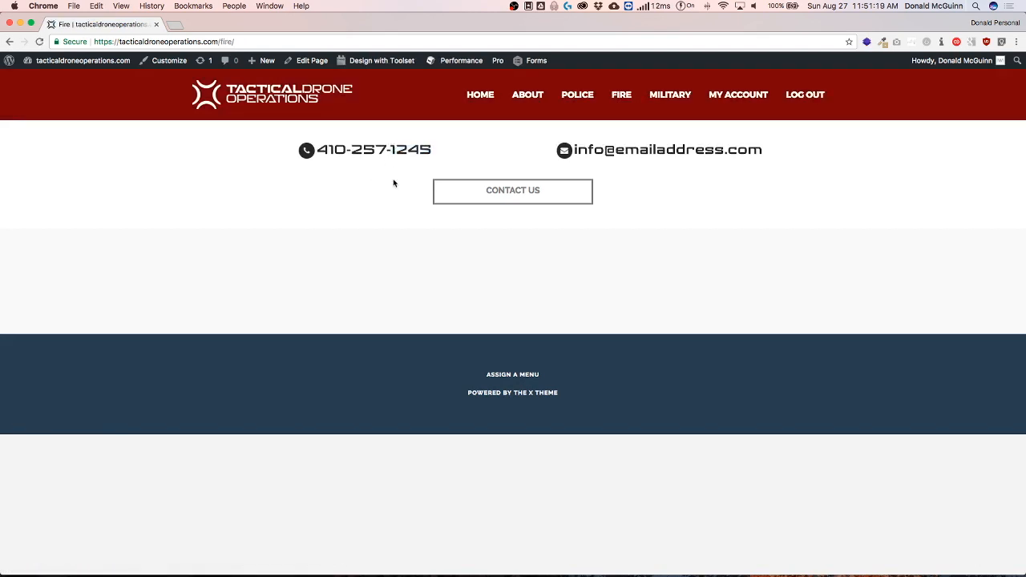
mouse_move(507, 199)
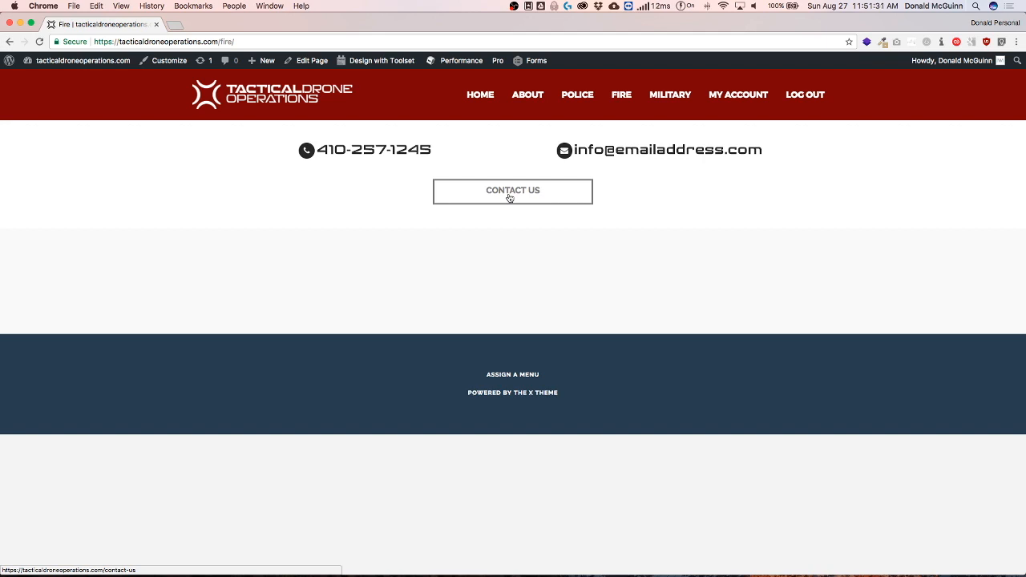
mouse_move(453, 189)
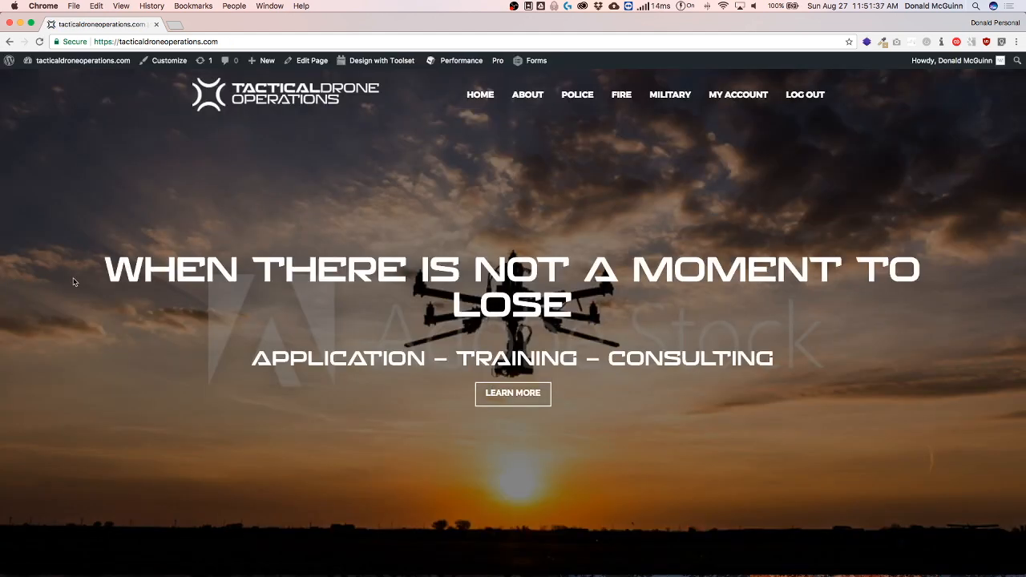
scroll(down, 3)
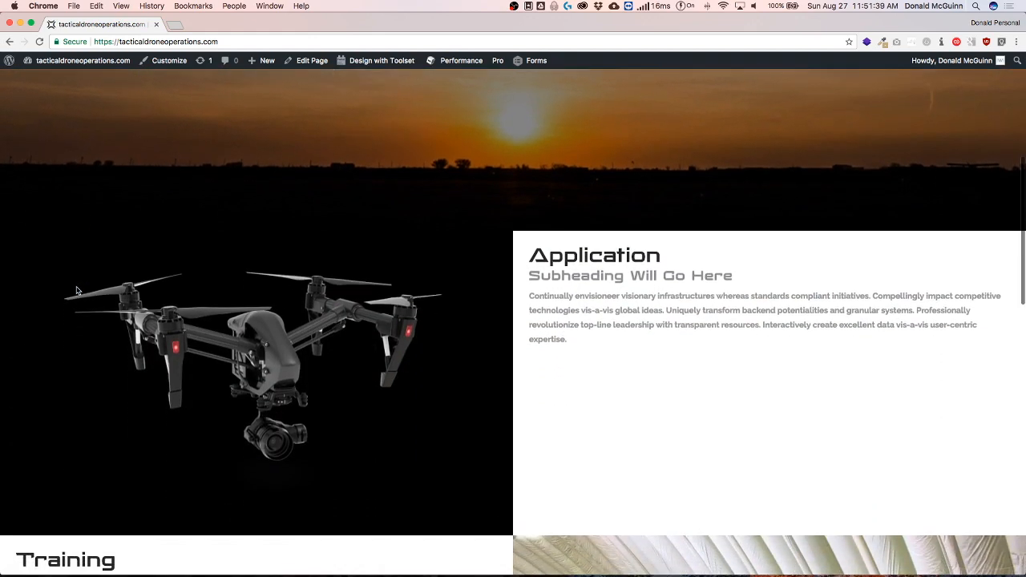
scroll(down, 3)
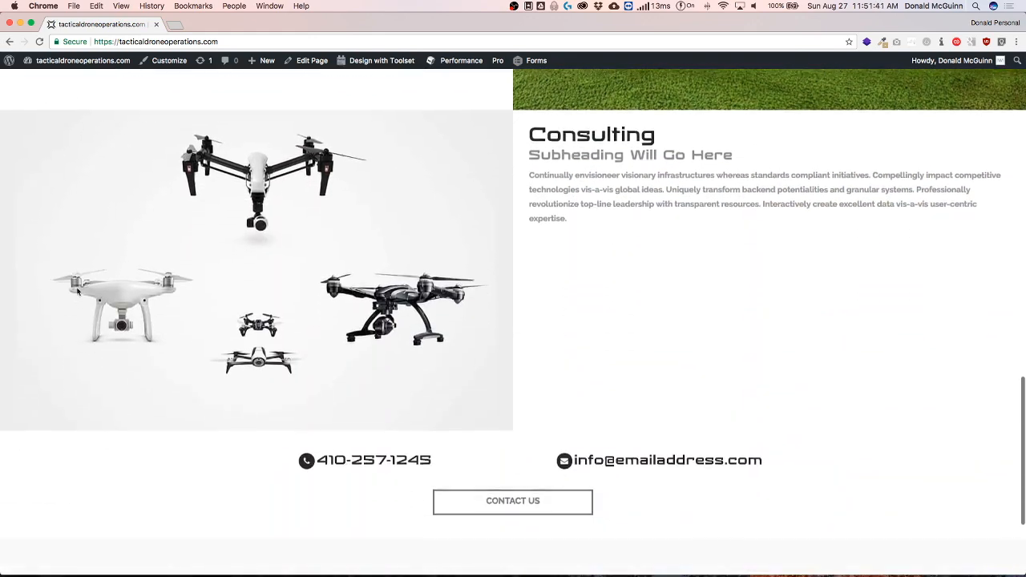
scroll(down, 3)
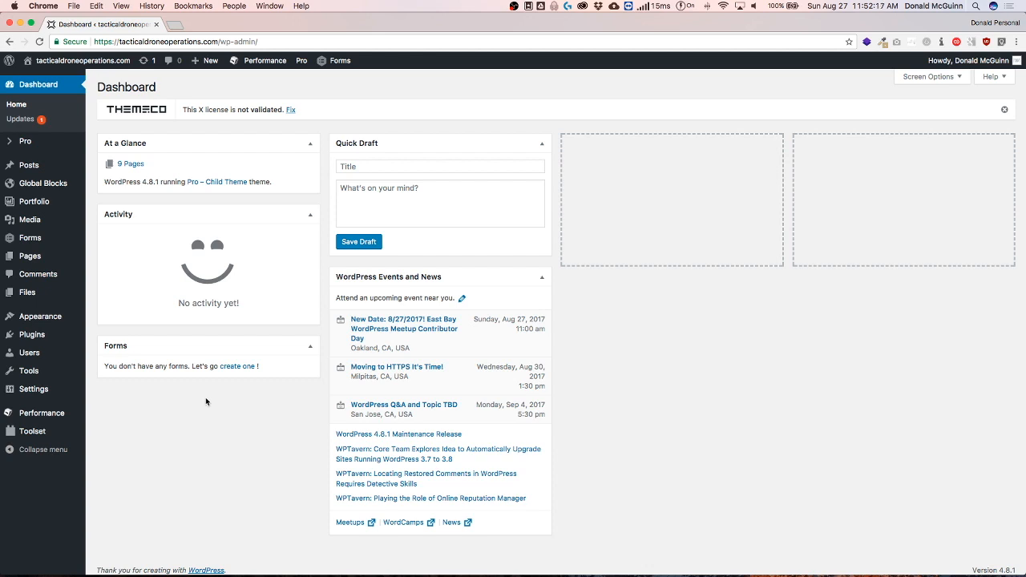
mouse_move(200, 407)
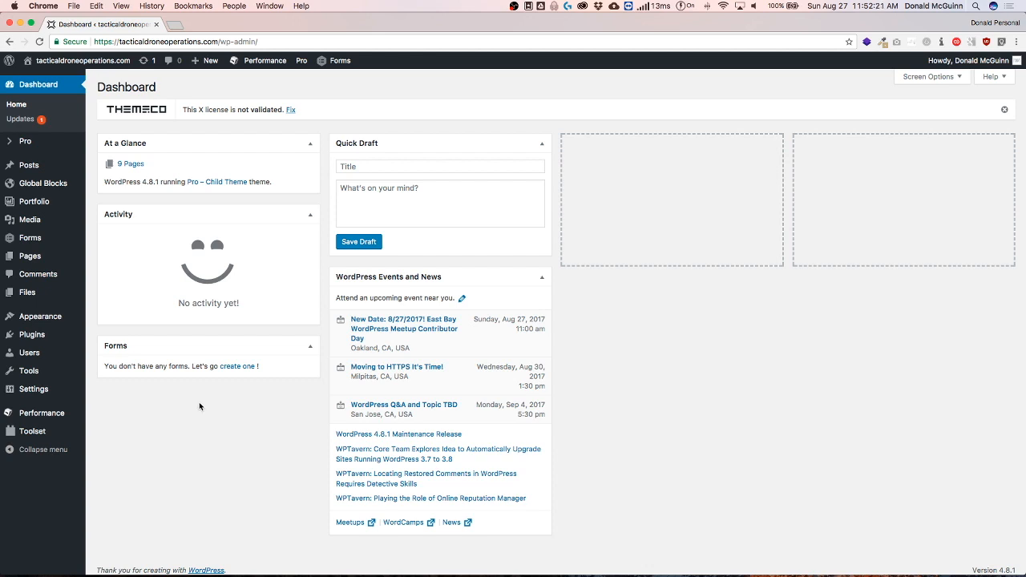
mouse_move(196, 409)
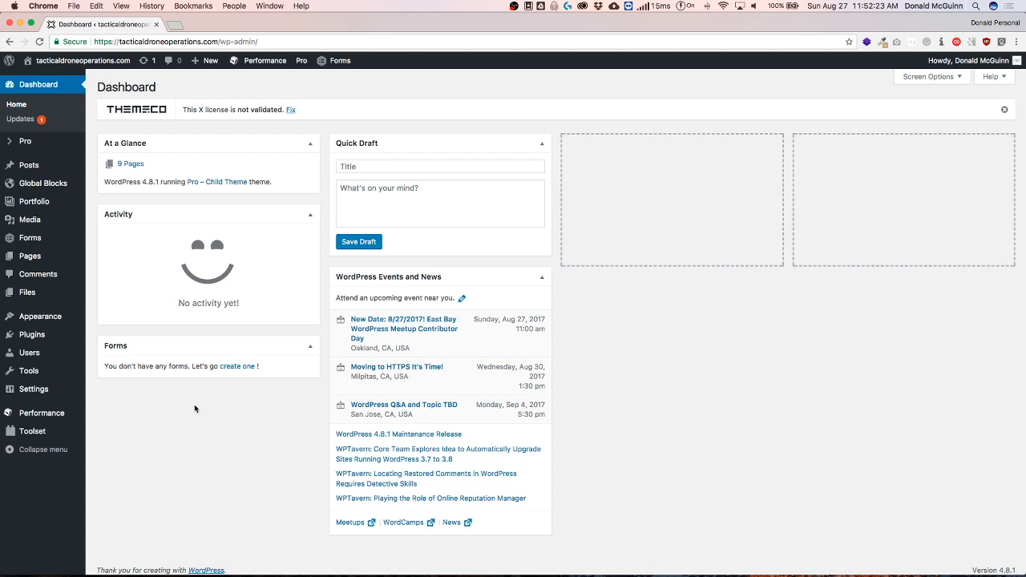